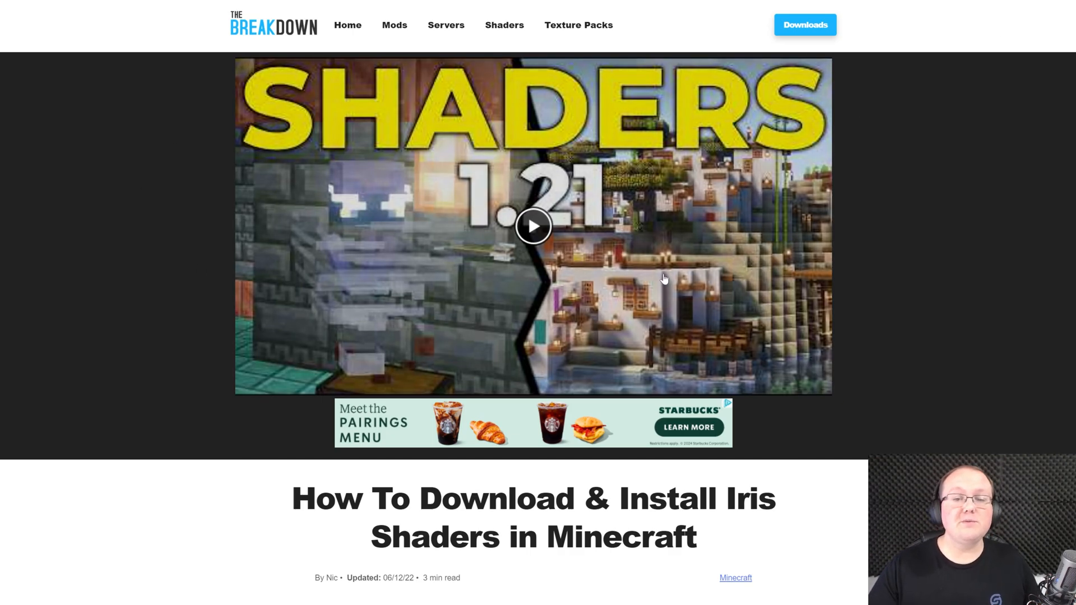
- Scroll the Iris guide and request the Universal Jar download from Iris Shaders
scroll("down", 3)
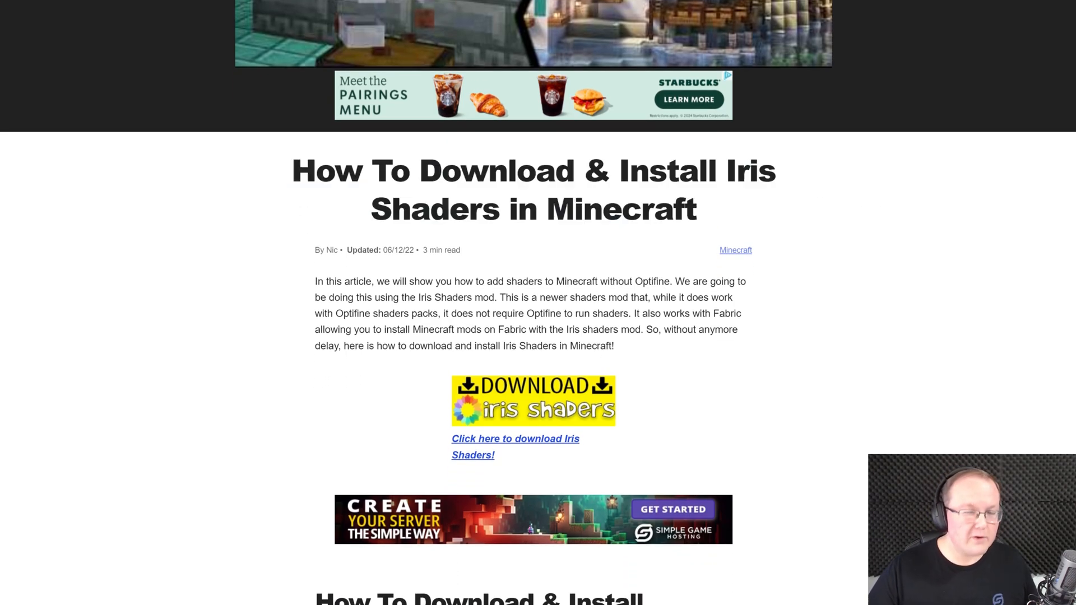
mouse_move(175, 288)
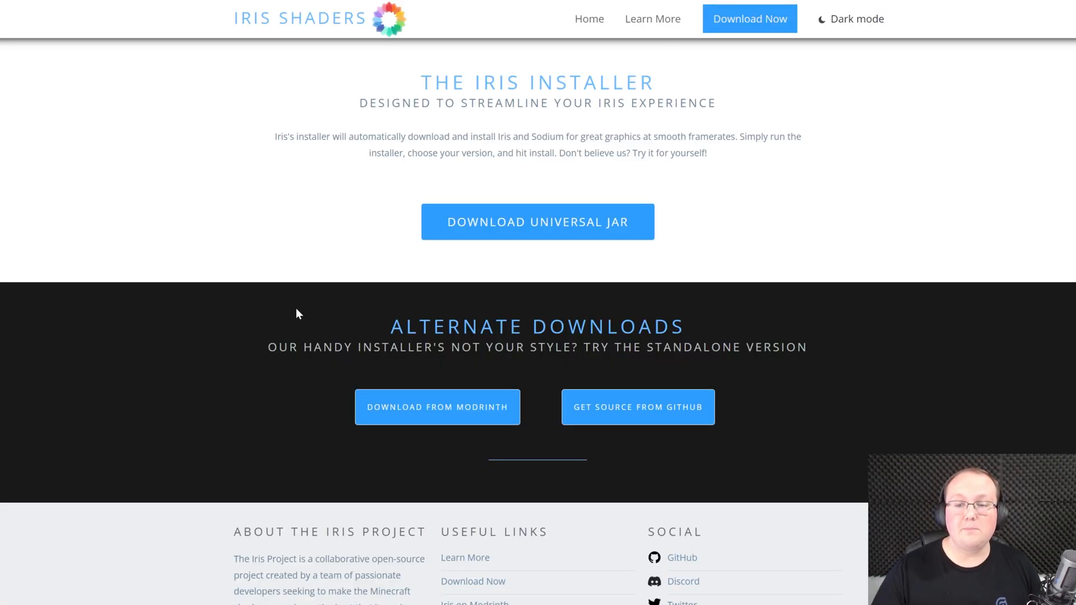
mouse_move(520, 236)
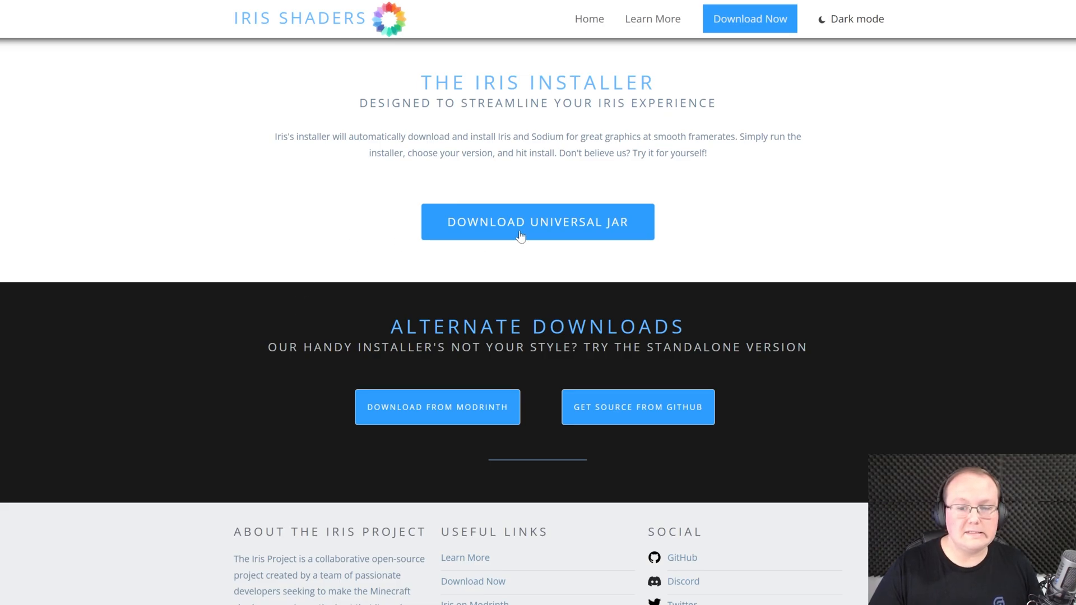
left_click(537, 222)
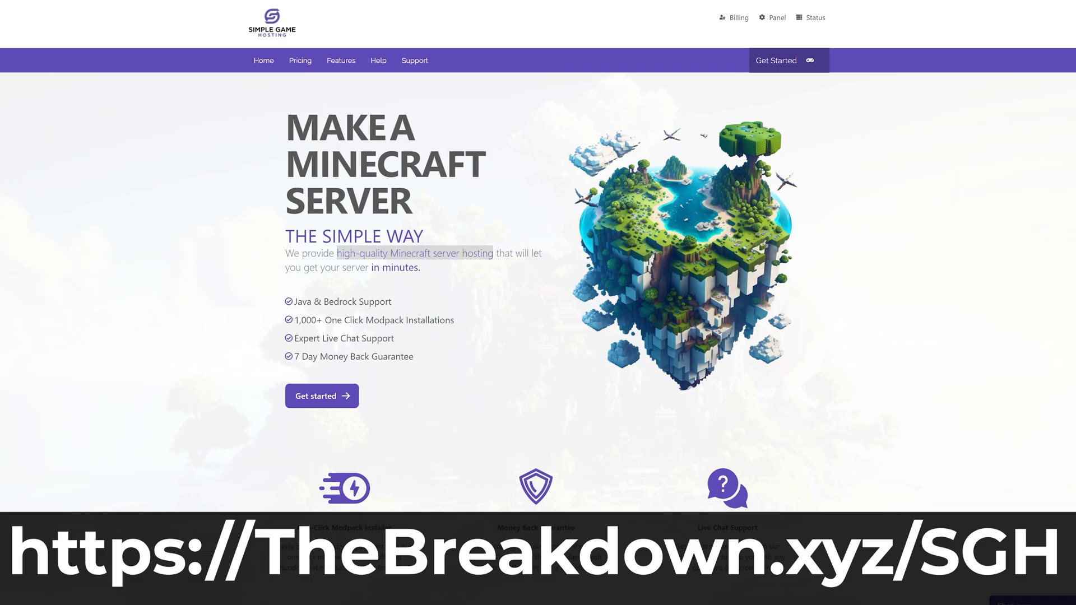
- Browse Simple Game Hosting's homepage, Pixelmon modpack search and server locations
scroll("down", 3)
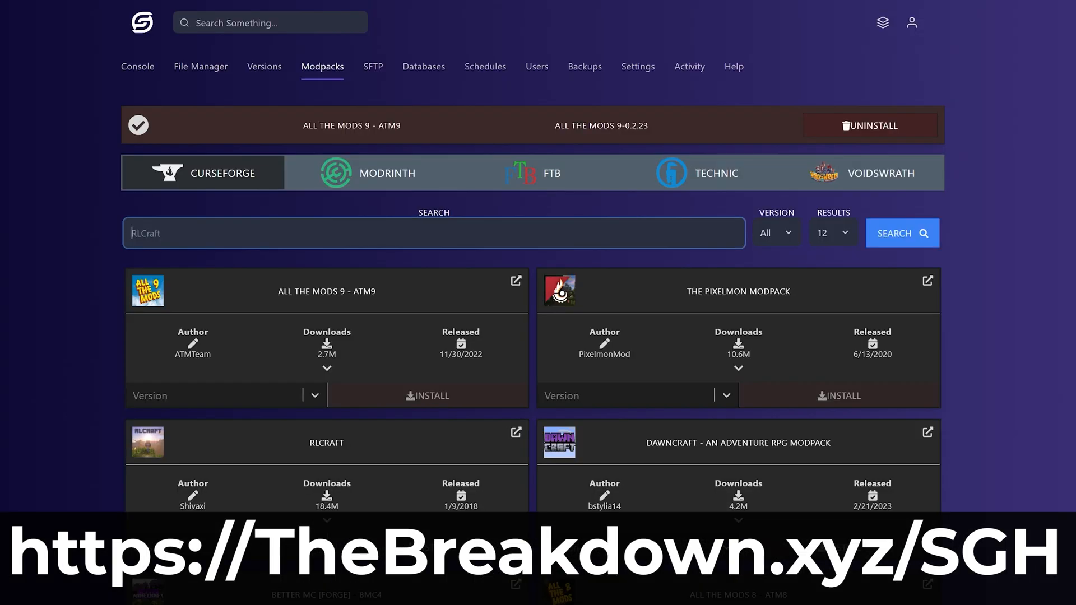
type("Pixelmon")
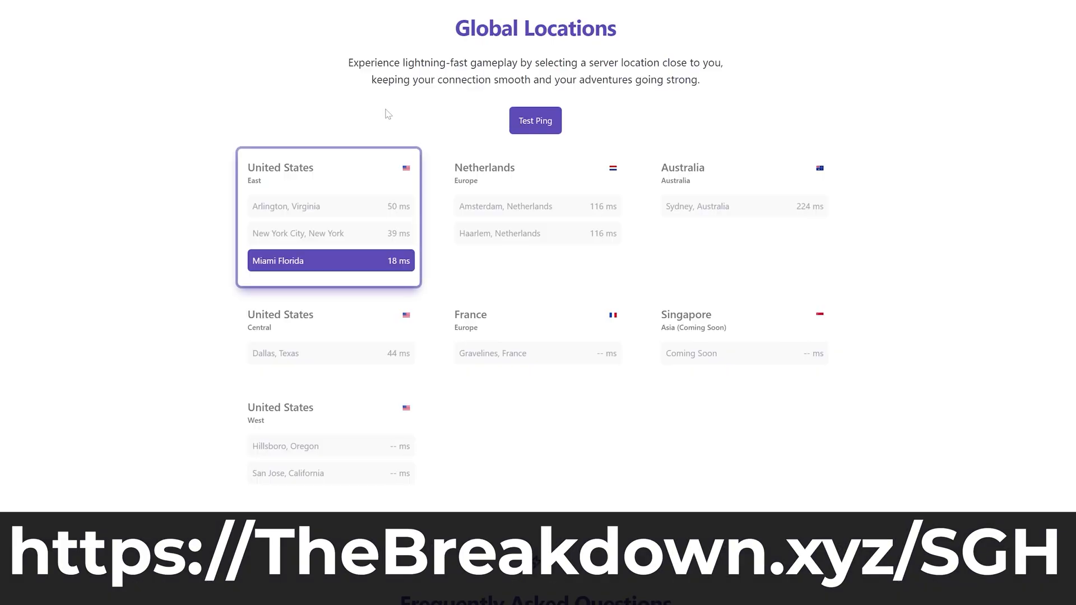
scroll("down", 3)
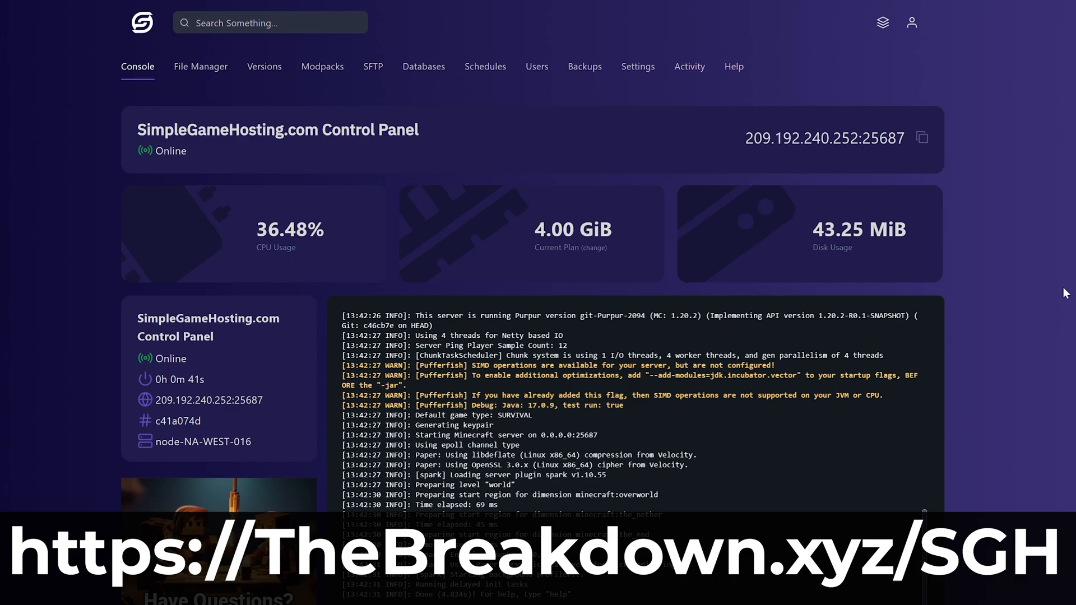
mouse_move(221, 151)
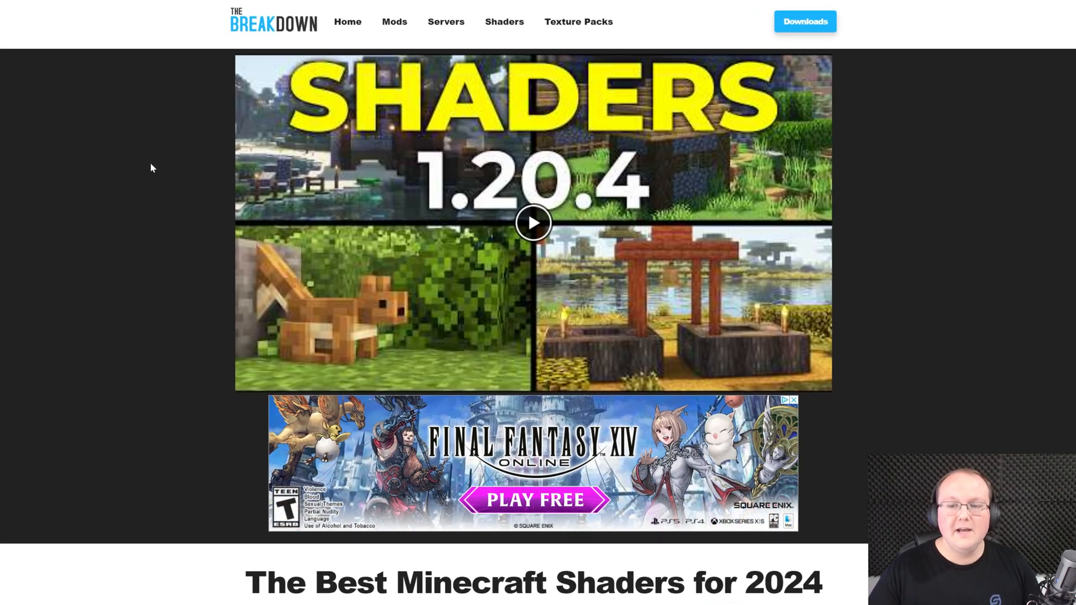
- Scroll through the Best Minecraft Shaders for 2024 list to the BSL Shaders entry
scroll("down", 3)
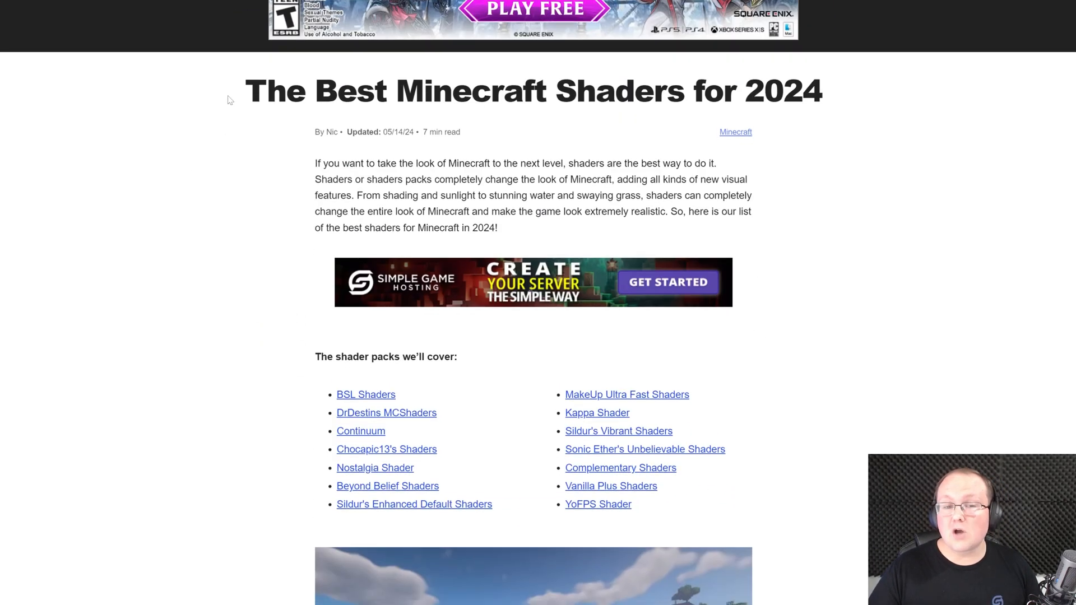
mouse_move(844, 99)
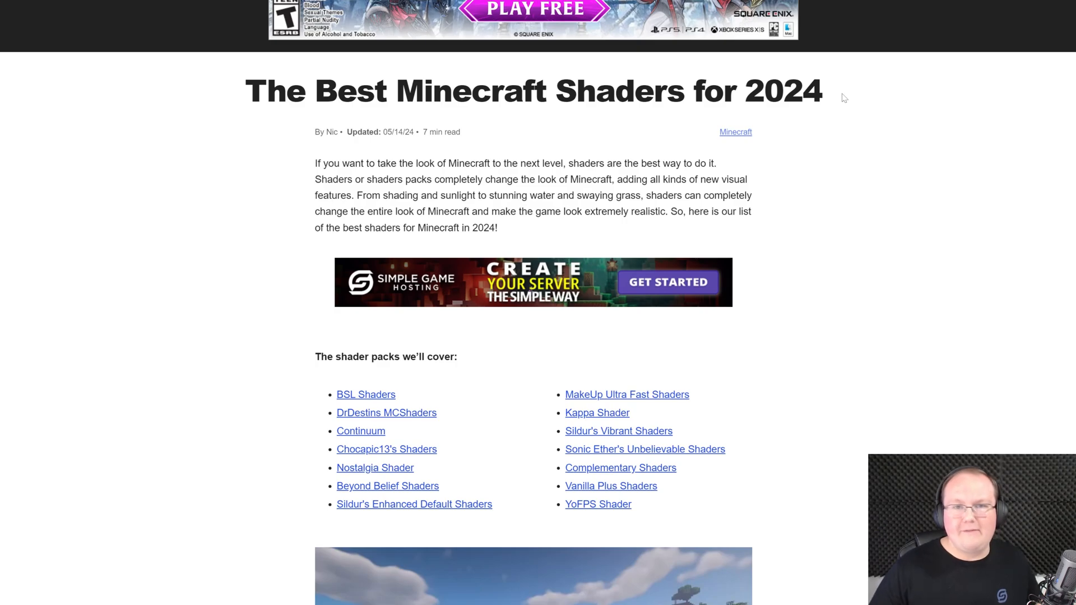
mouse_move(660, 265)
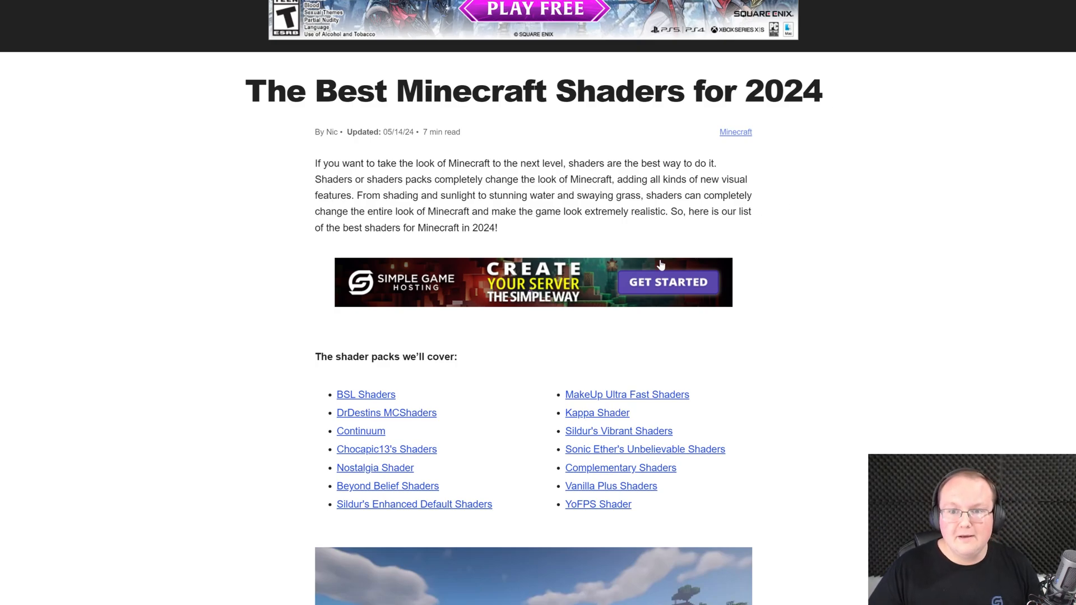
mouse_move(302, 201)
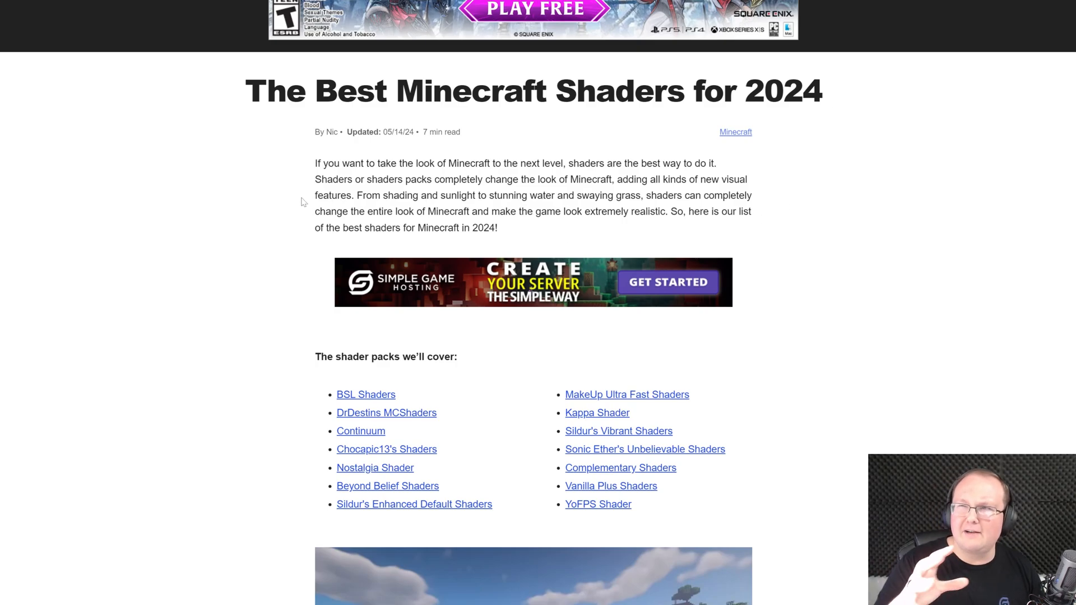
mouse_move(283, 192)
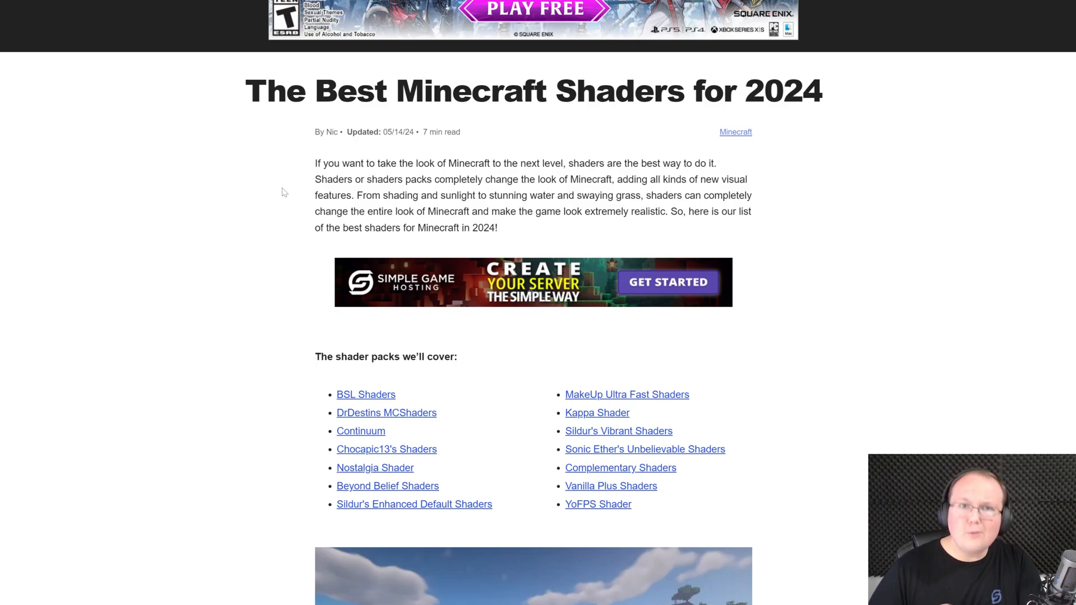
scroll("down", 3)
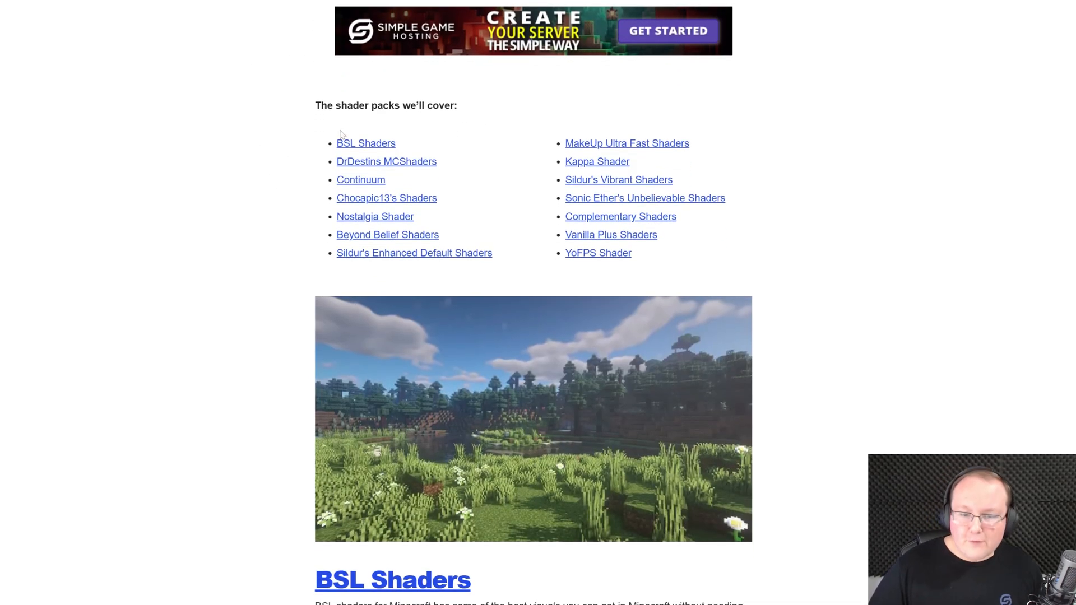
scroll("down", 3)
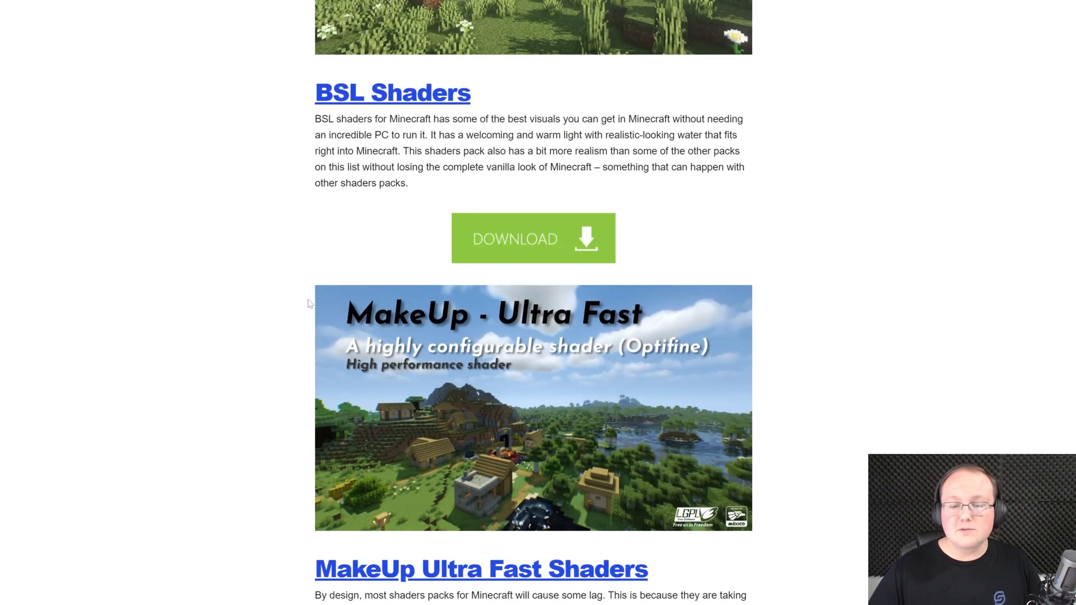
scroll("up", 3)
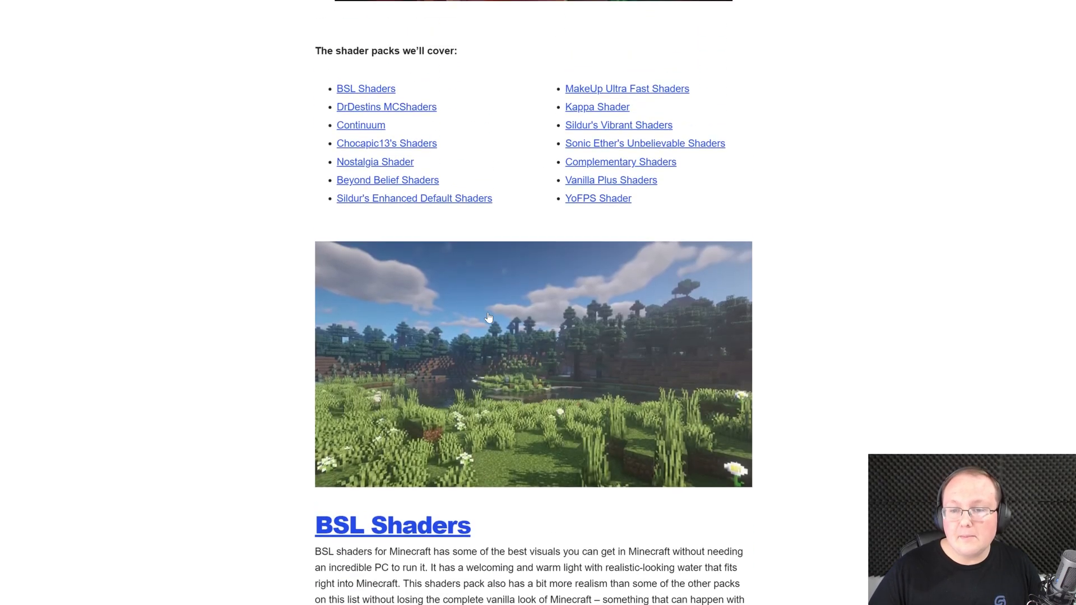
scroll("down", 3)
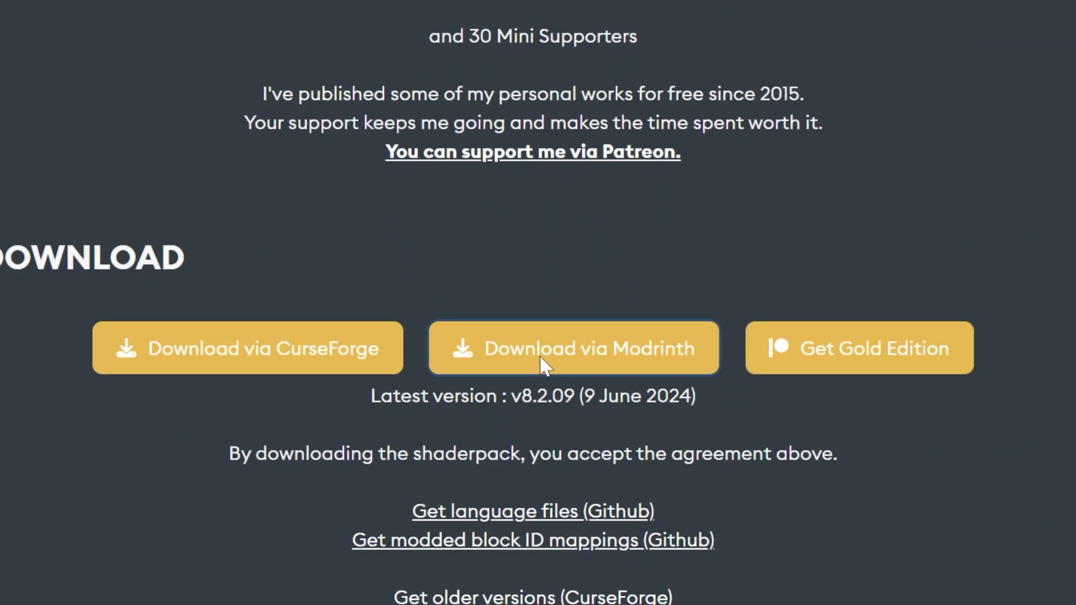
- Download the BSL v8.2.09 release from Modrinth's BSL Shaders versions list
left_click(574, 348)
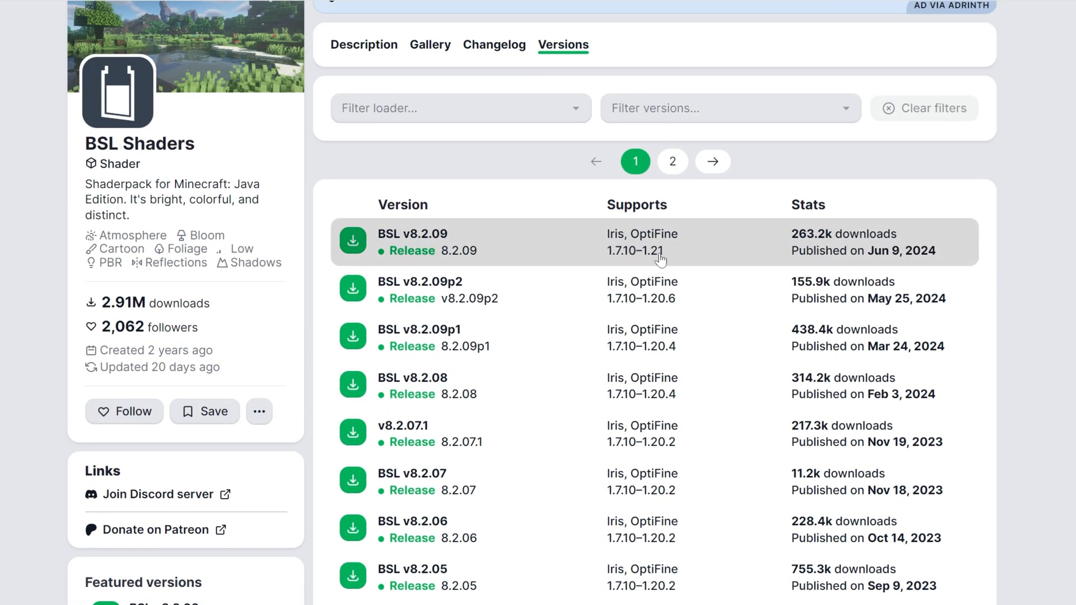
mouse_move(331, 252)
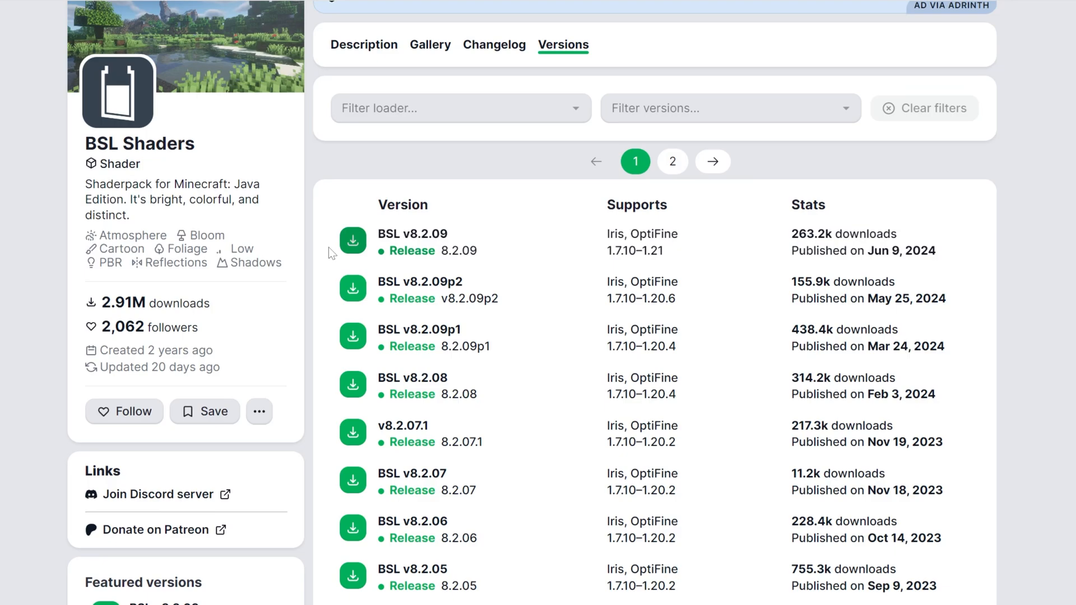
left_click(352, 240)
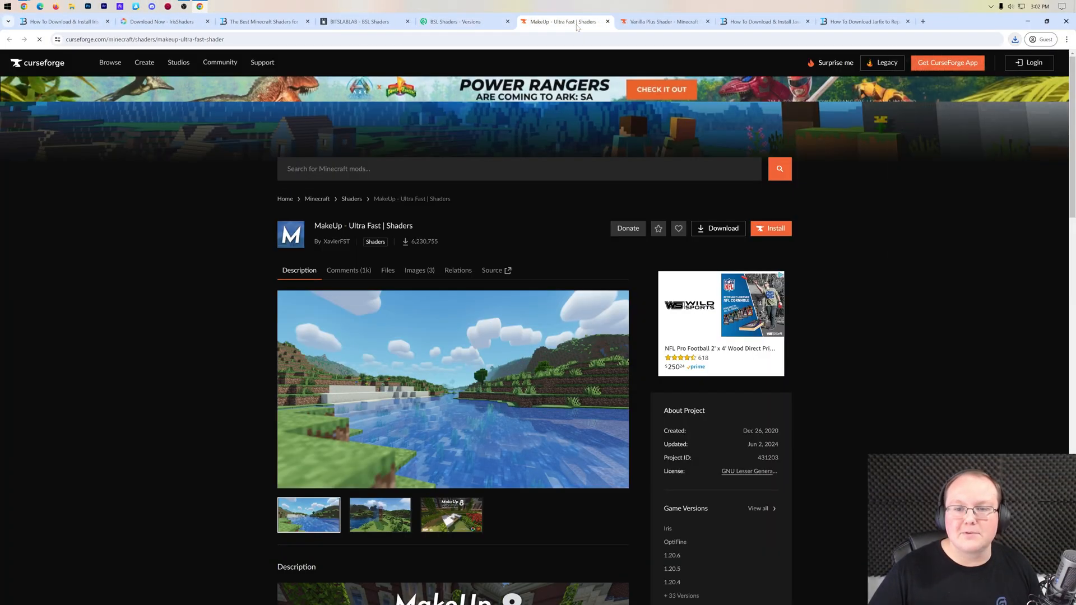
- Save MakeUp-UltraFast-8.9f.zip from CurseForge into Downloads
left_click(387, 270)
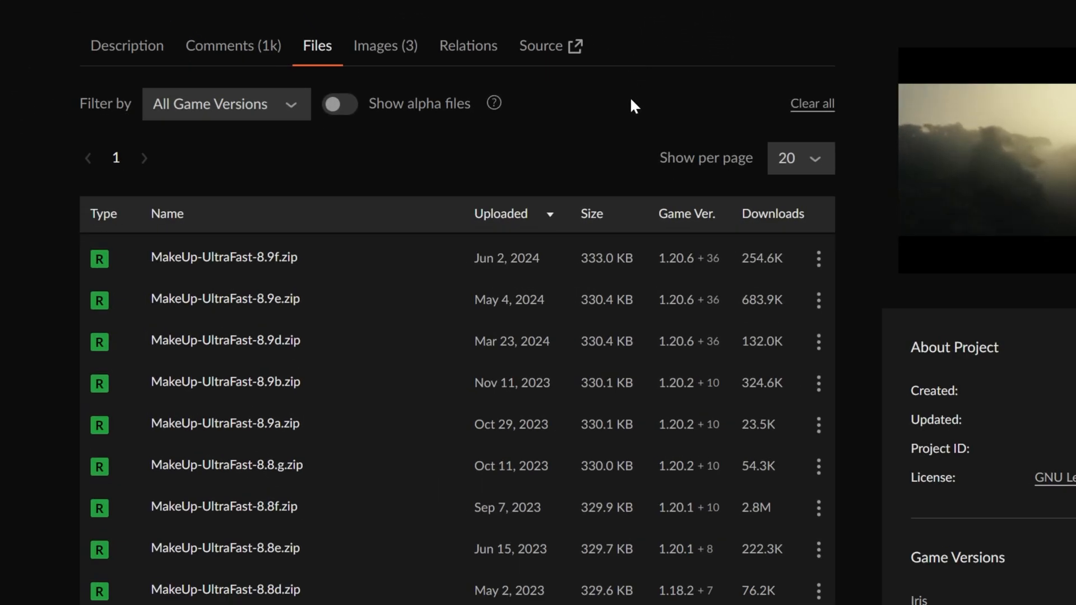
mouse_move(602, 260)
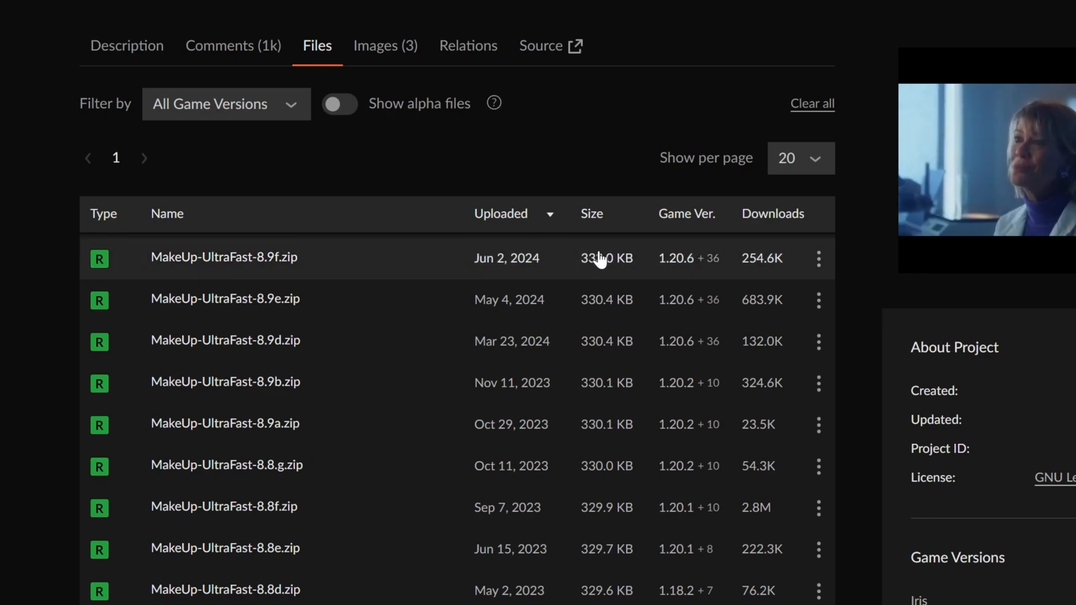
mouse_move(620, 262)
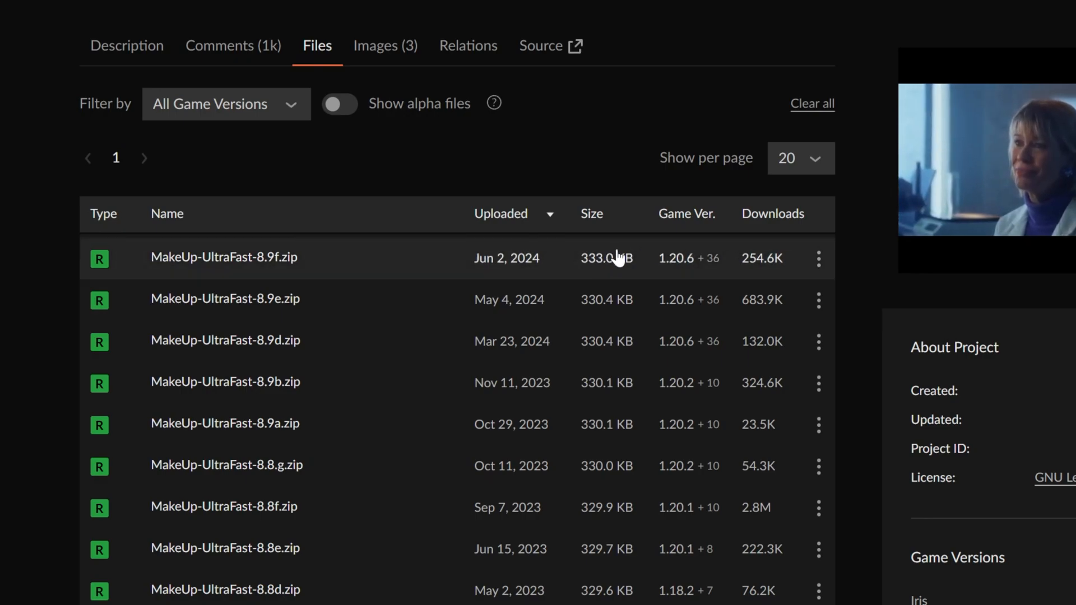
left_click(701, 258)
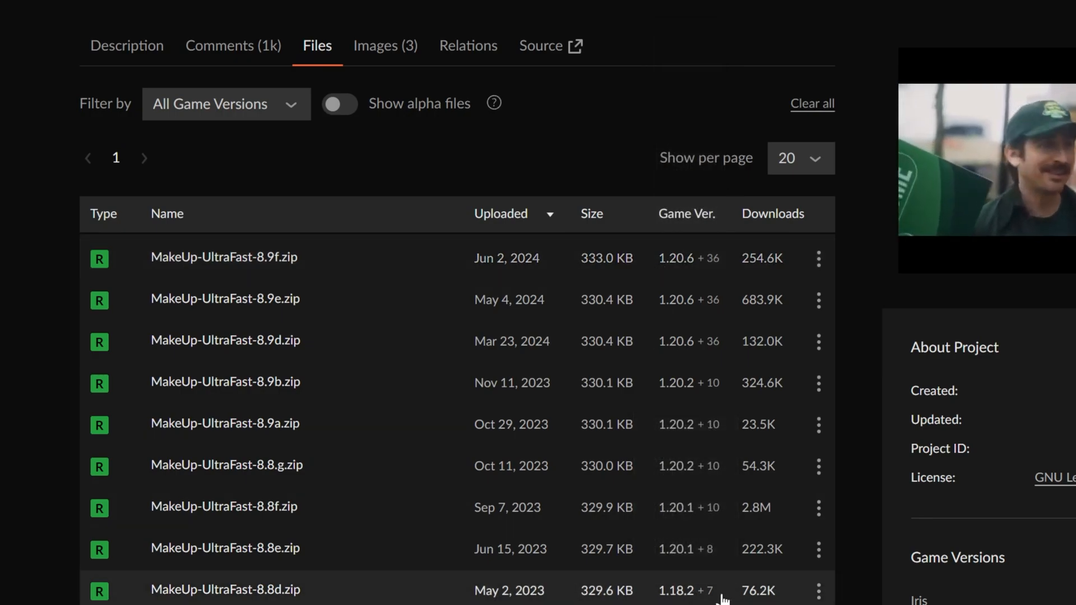
left_click(818, 258)
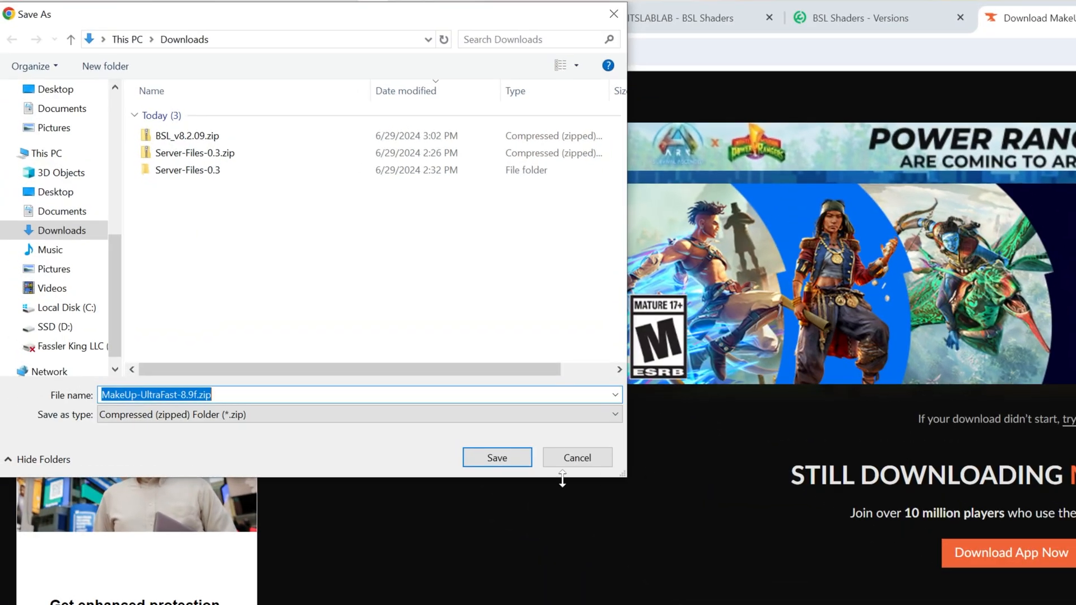
left_click(497, 457)
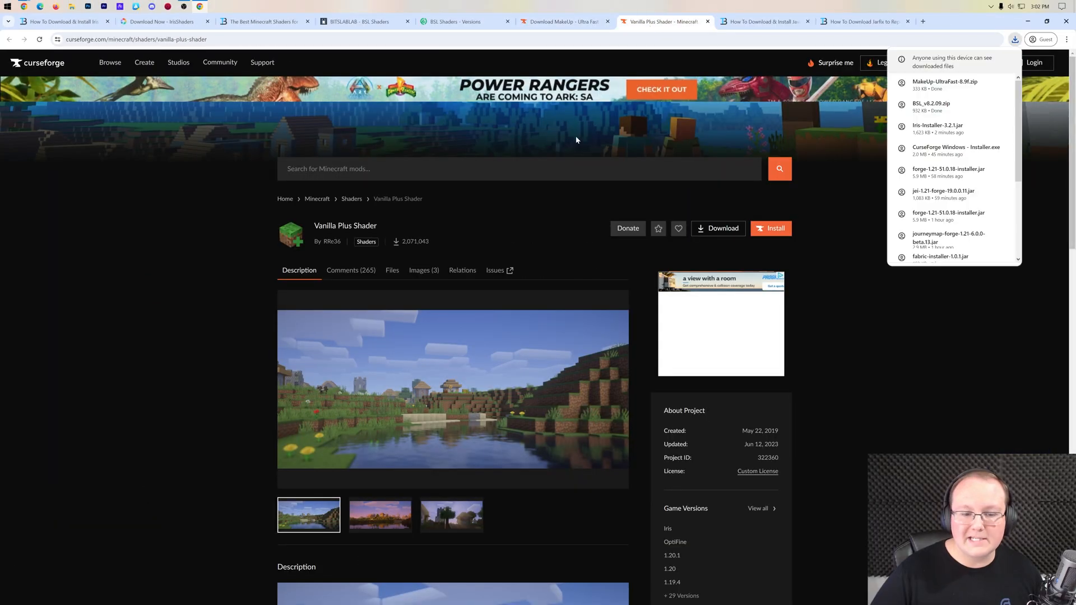
- Download the Vanilla Plus v3.2 shader file from its CurseForge files list
left_click(392, 270)
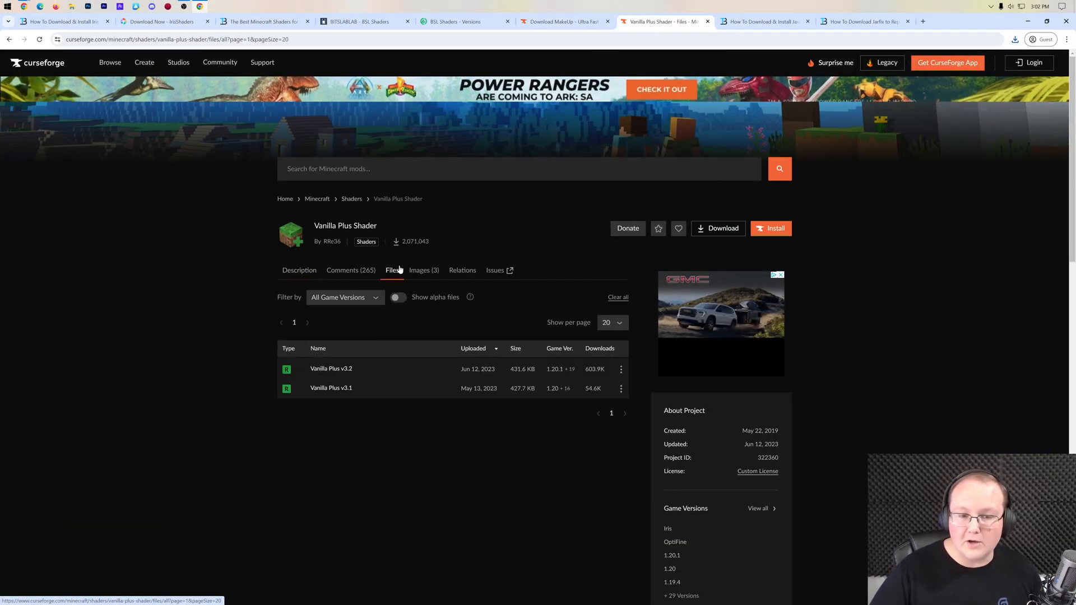
left_click(621, 369)
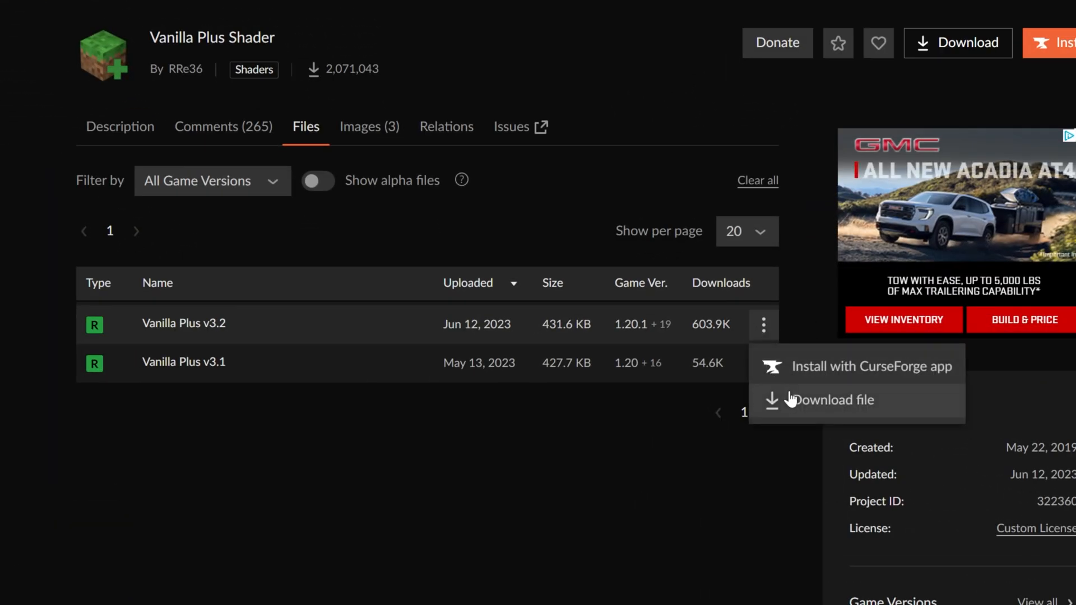
left_click(834, 400)
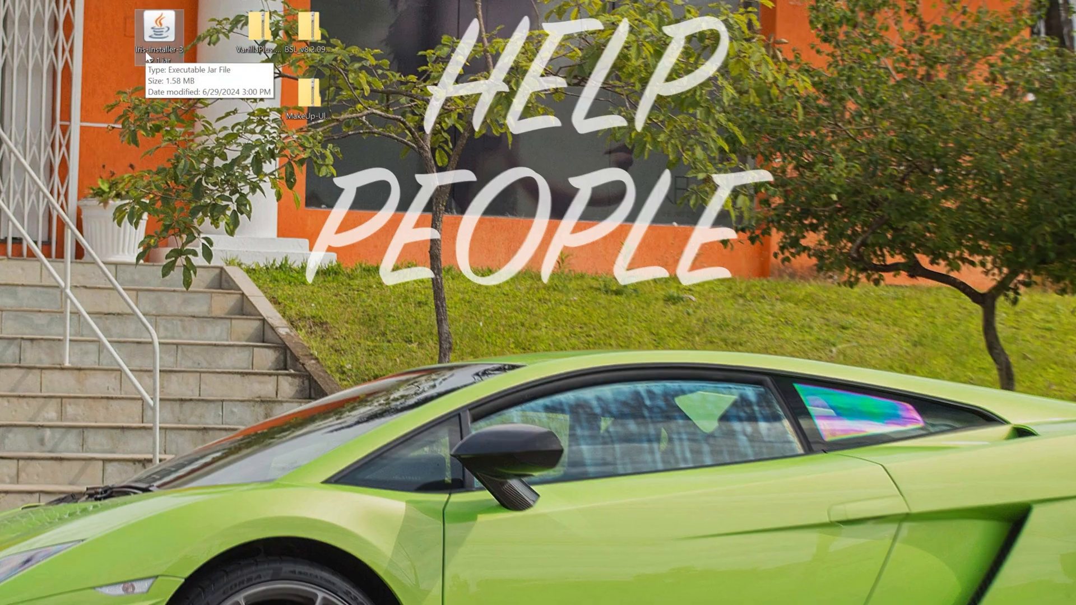
- Bring up Open with for Iris-Installer.jar on the desktop, choosing Java(TM) Platform SE binary
right_click(158, 25)
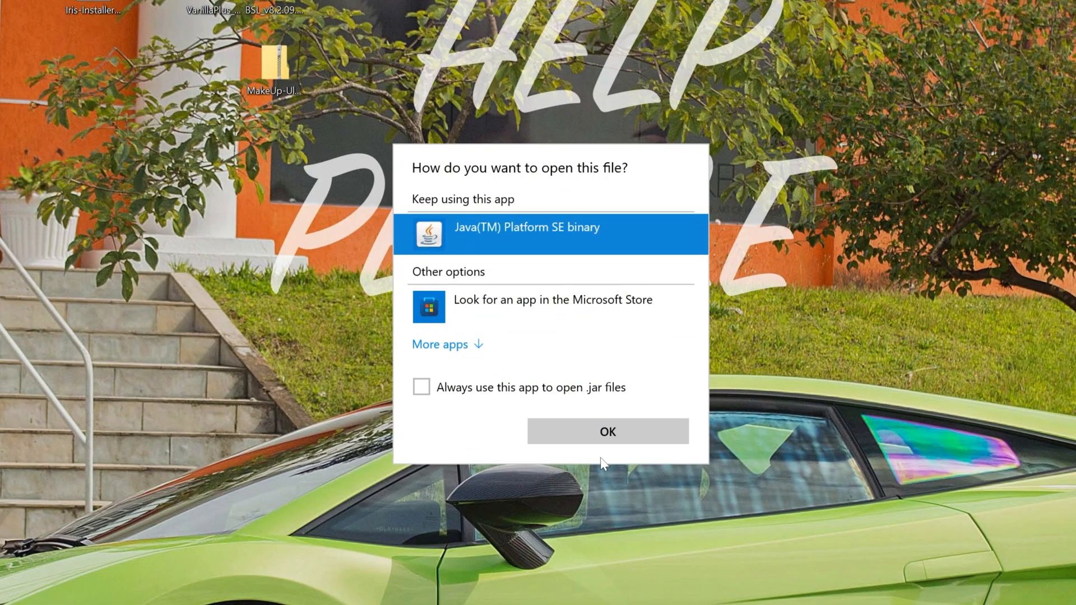
mouse_move(543, 277)
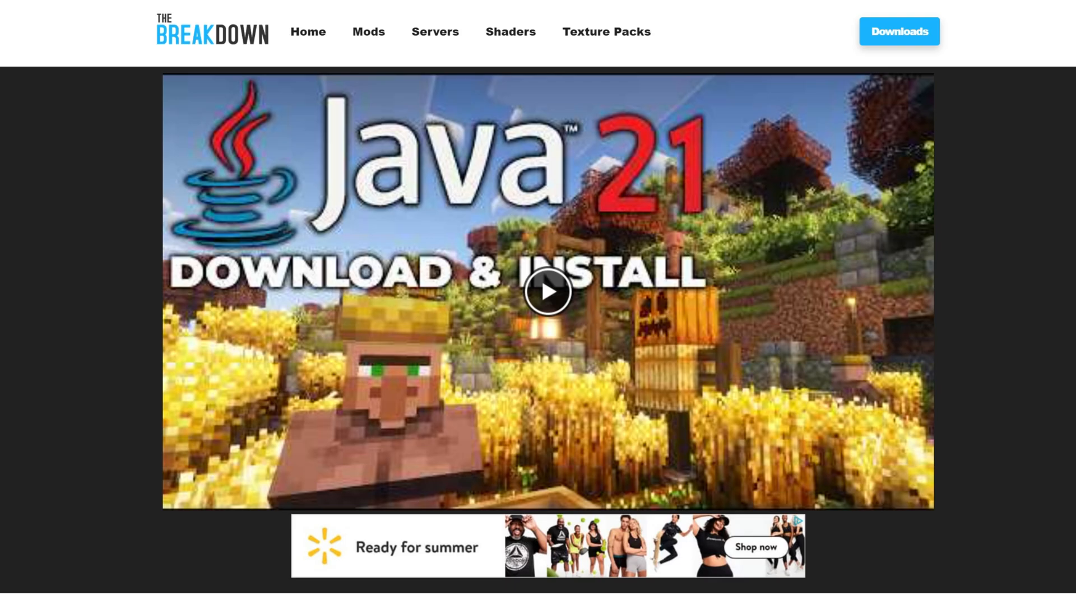
- Scroll the Java tutorial page from the Java 21 video down to Fix Your Java
scroll("down", 3)
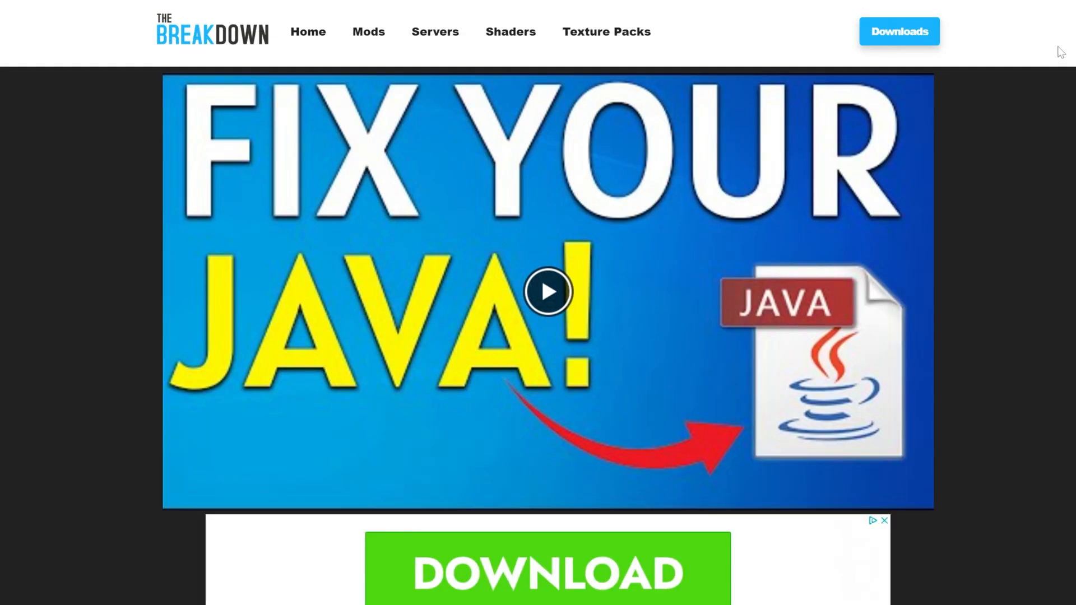
scroll("down", 3)
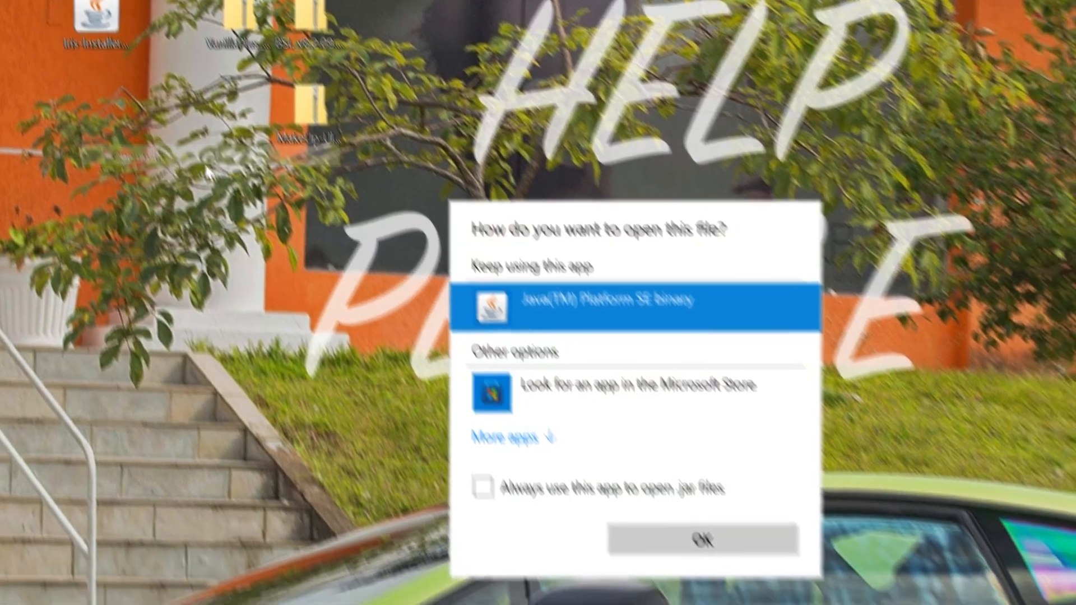
- Run the installer with Java, install Iris Only for 1.21, and close it
left_click(705, 539)
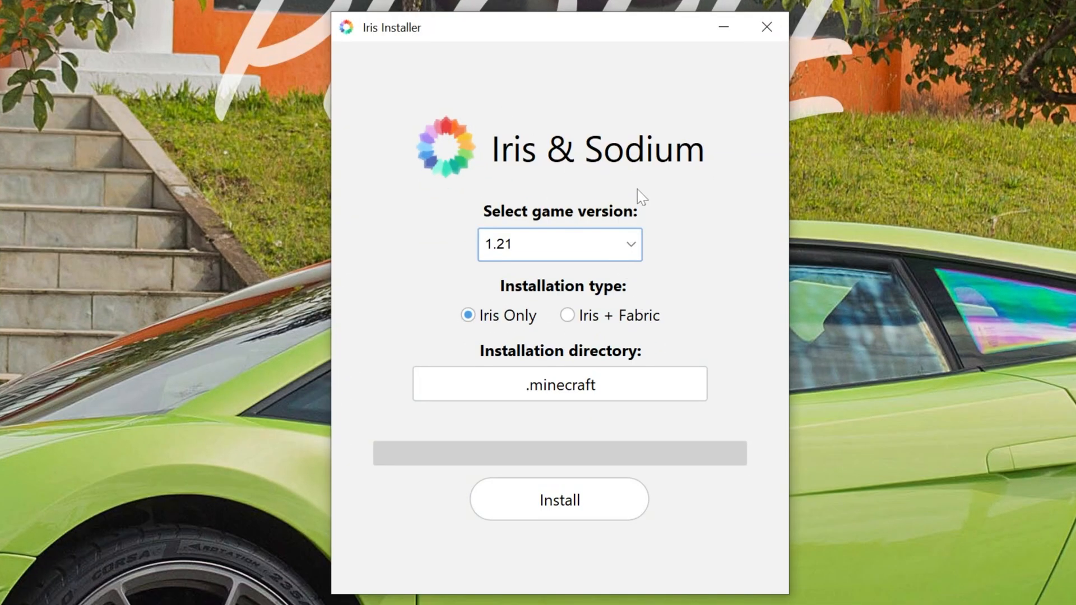
mouse_move(426, 46)
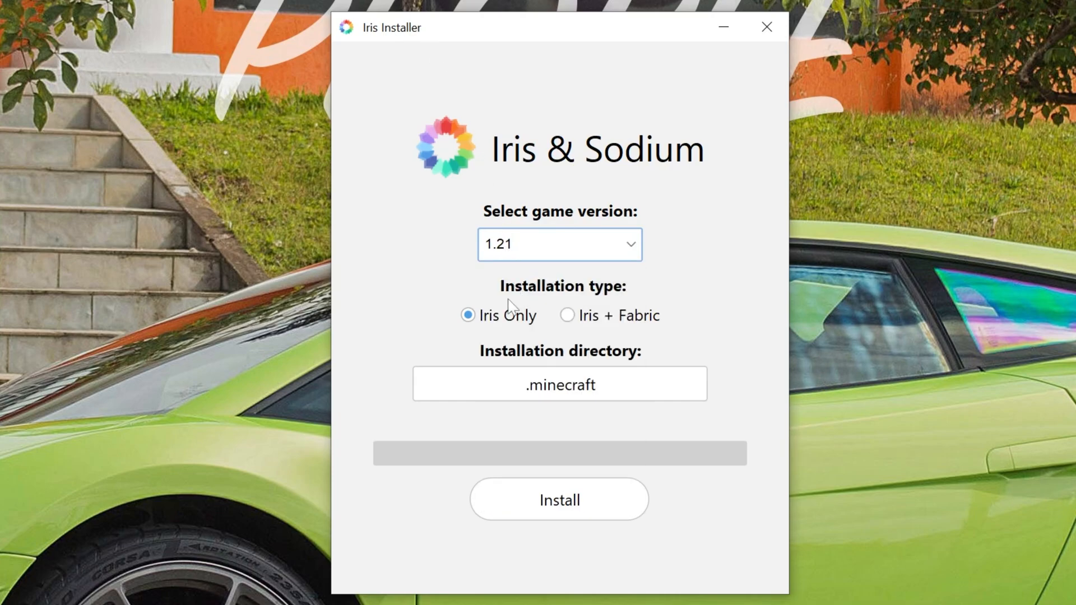
left_click(559, 500)
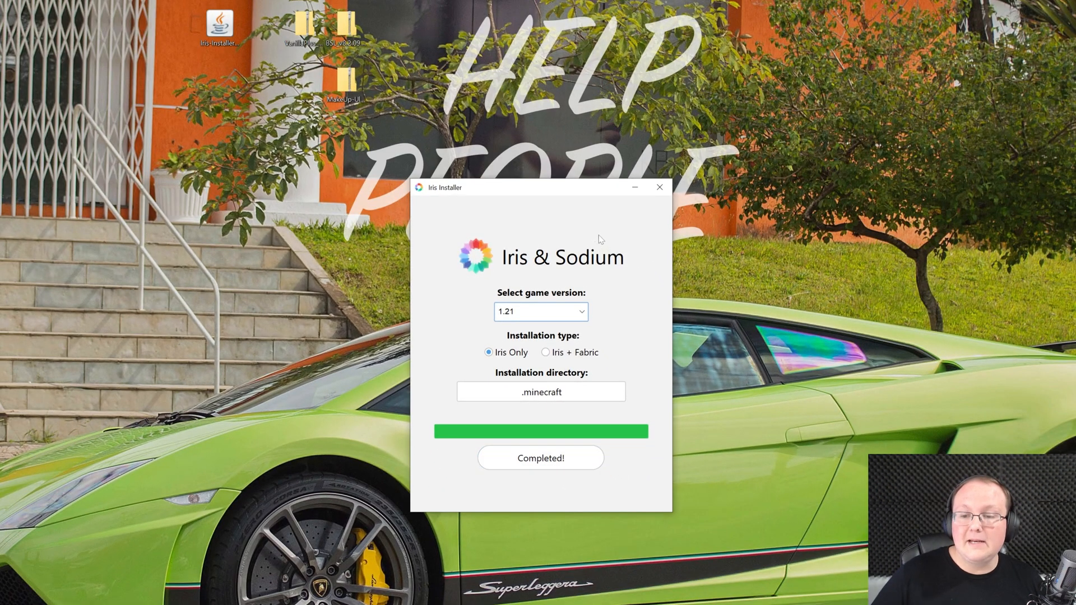
left_click(659, 186)
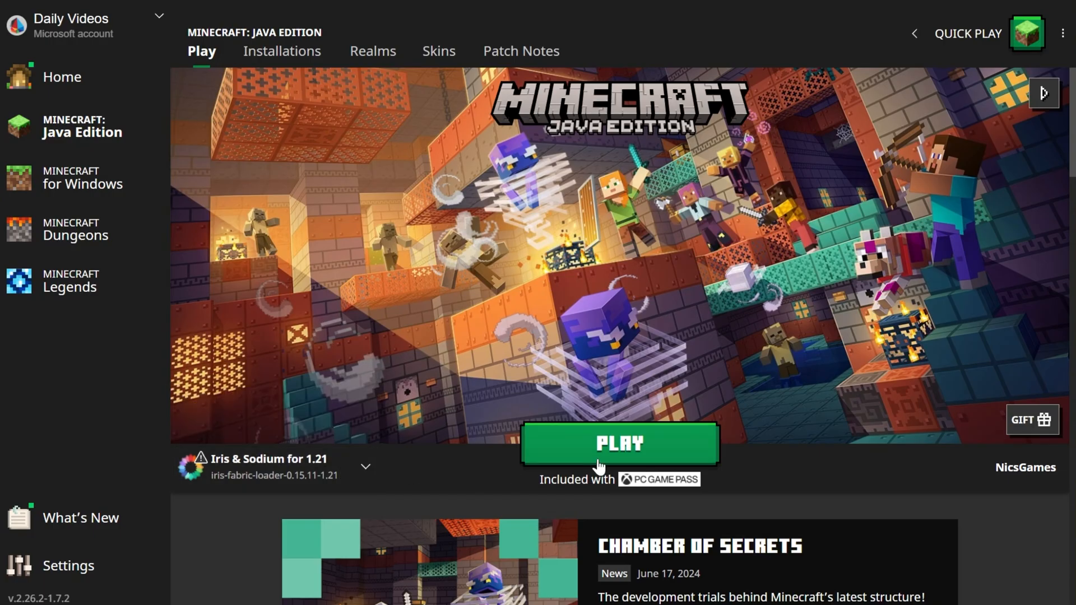
- View the Installations list, toggling the Modded filter off and back on
left_click(366, 466)
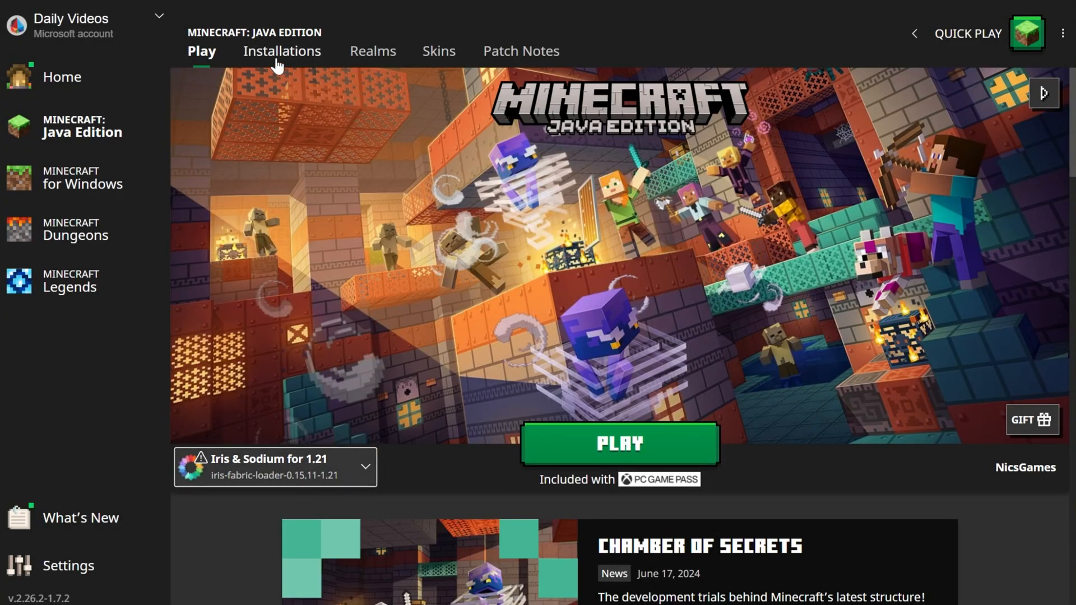
left_click(282, 51)
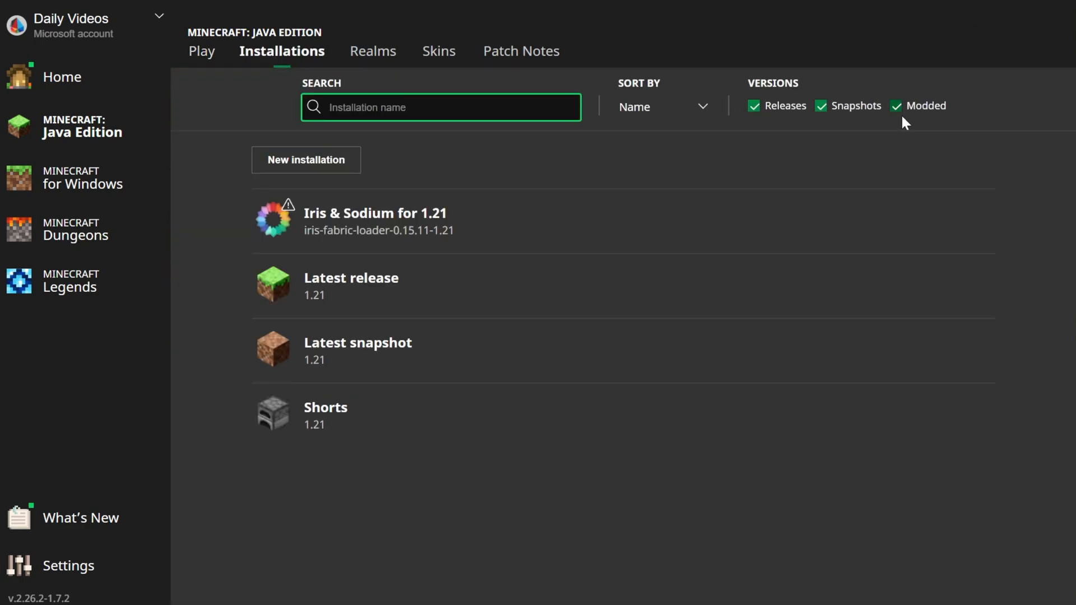
left_click(895, 105)
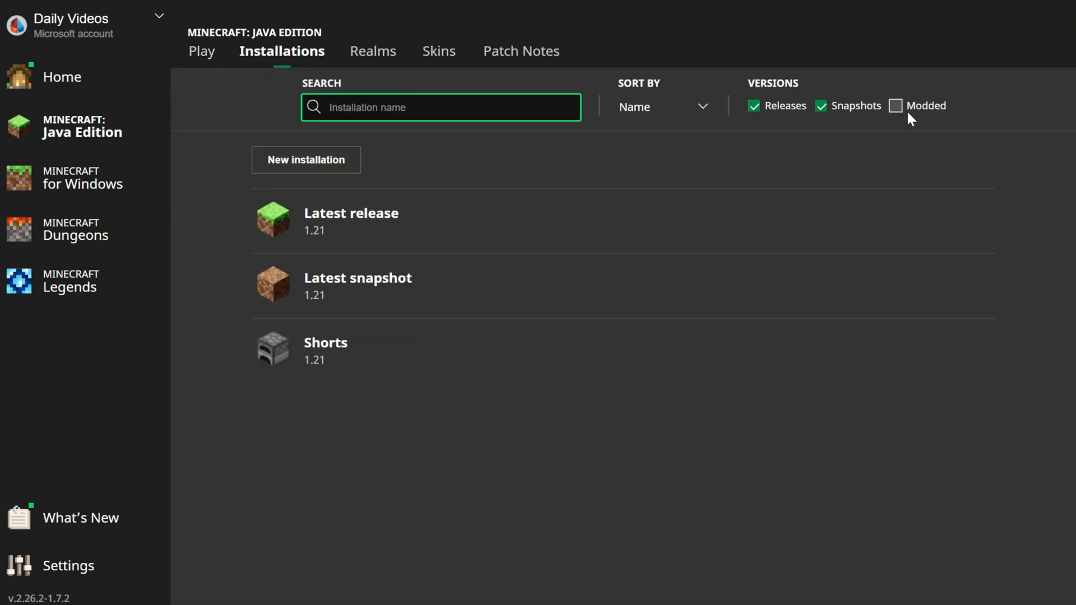
left_click(896, 105)
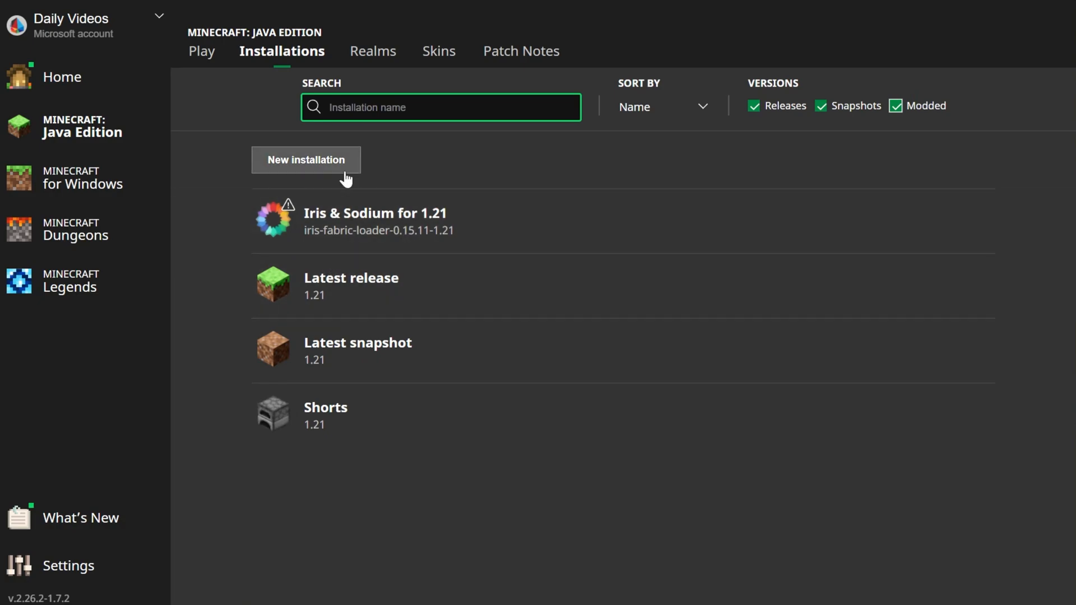
- Create a 'SimpleGameHosting.com' installation using iris-fabric-loader-0.15.11-1.21
left_click(307, 159)
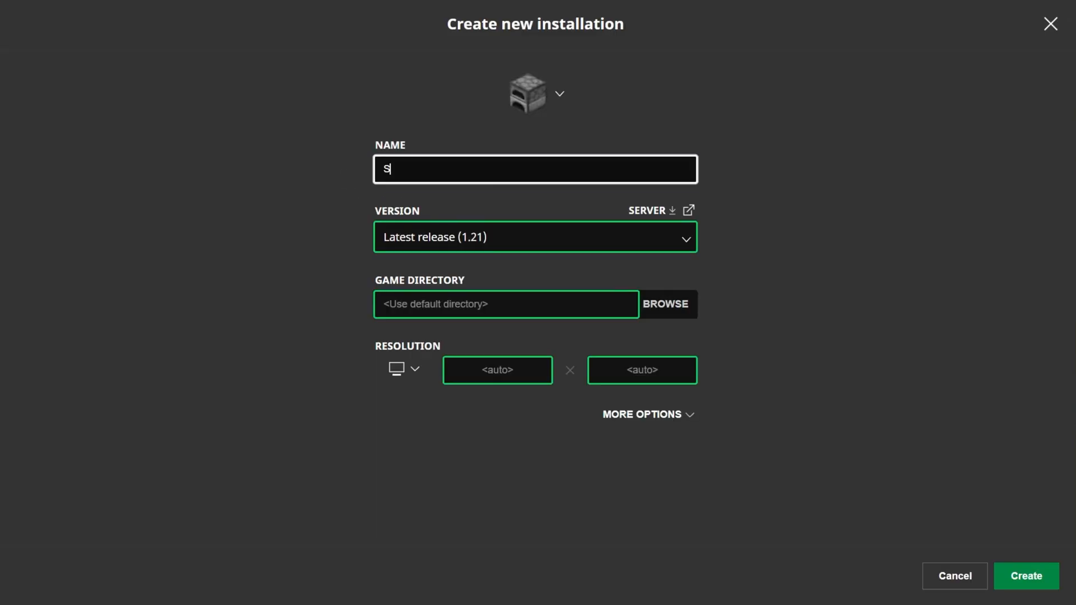
type("impleGameHosting")
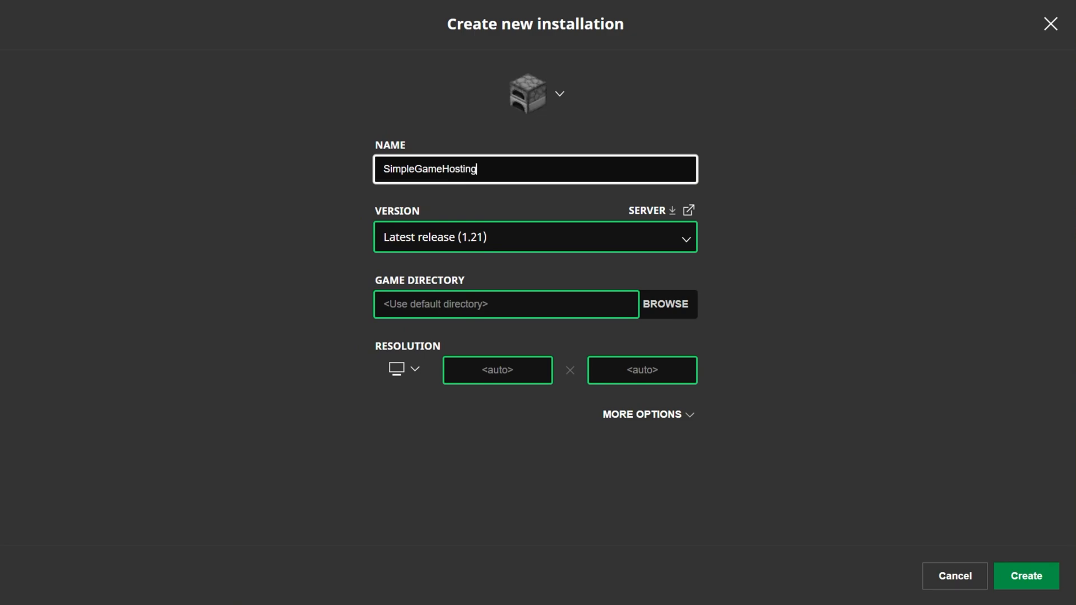
type(".com")
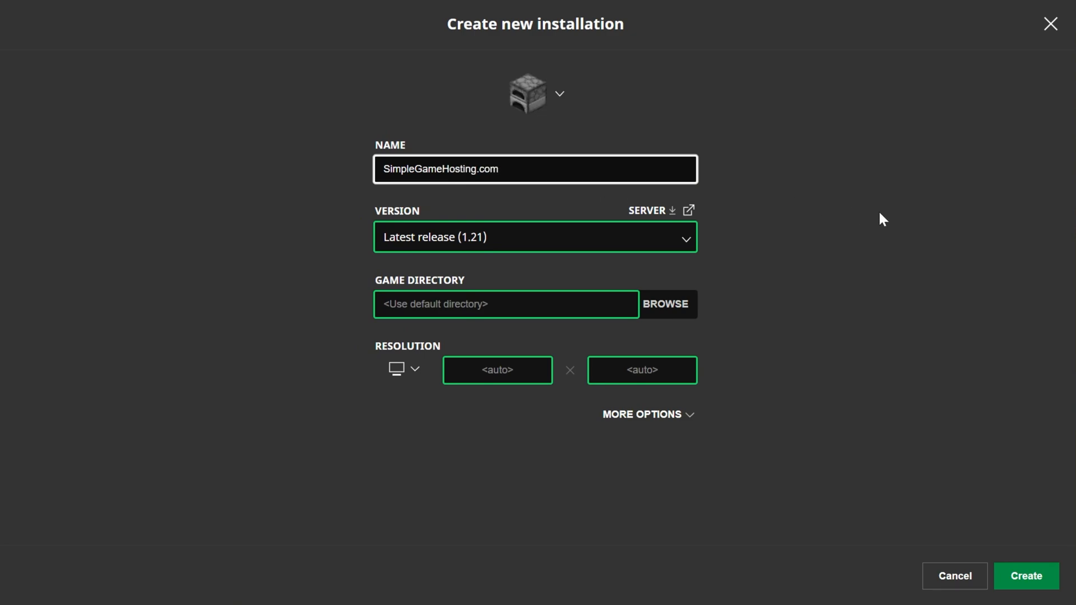
mouse_move(562, 270)
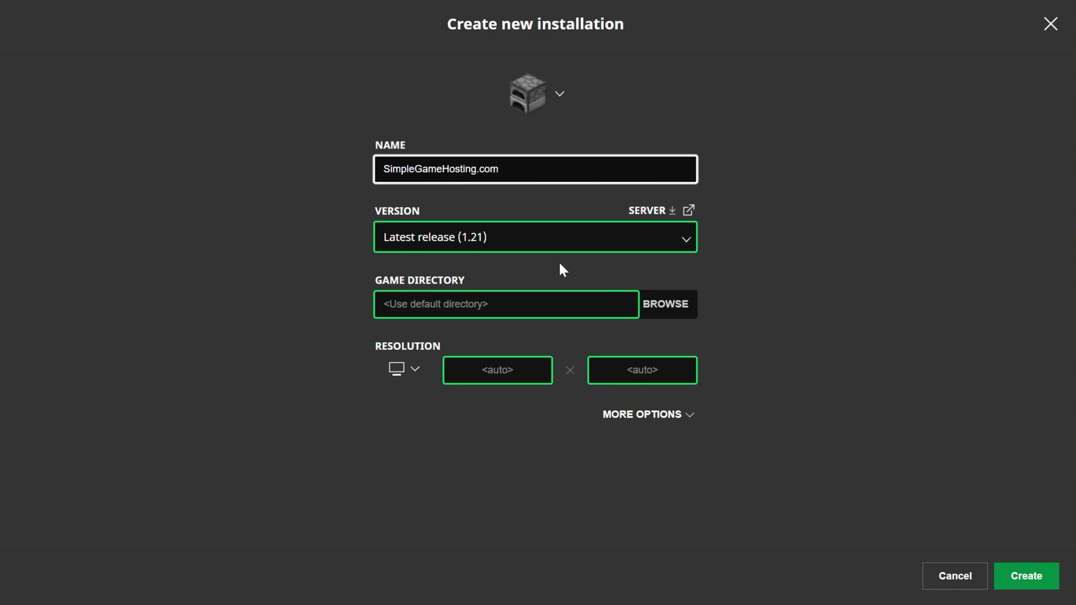
left_click(535, 237)
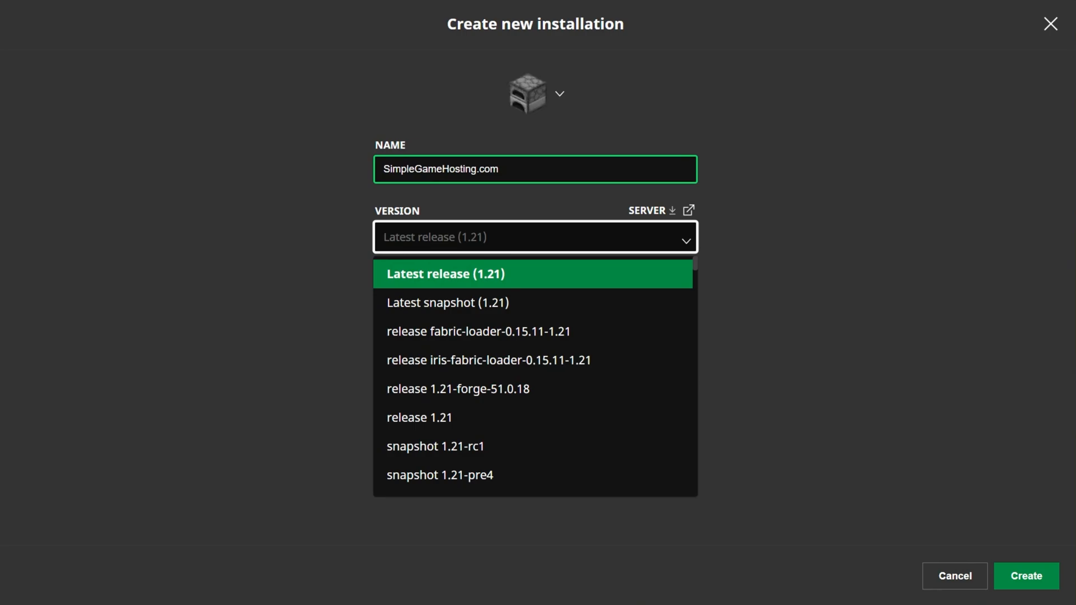
mouse_move(505, 371)
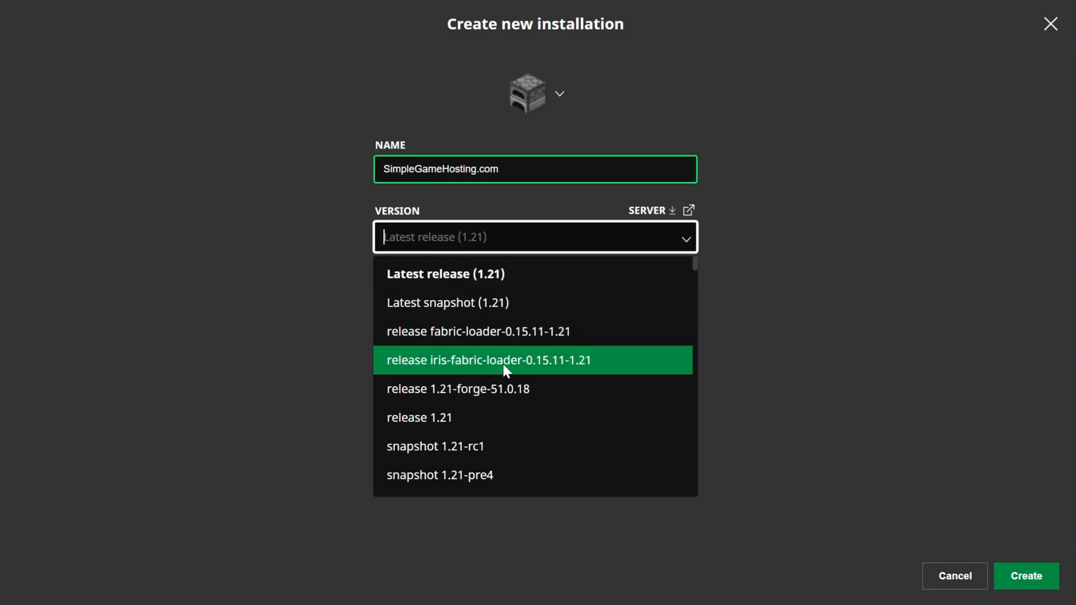
mouse_move(453, 367)
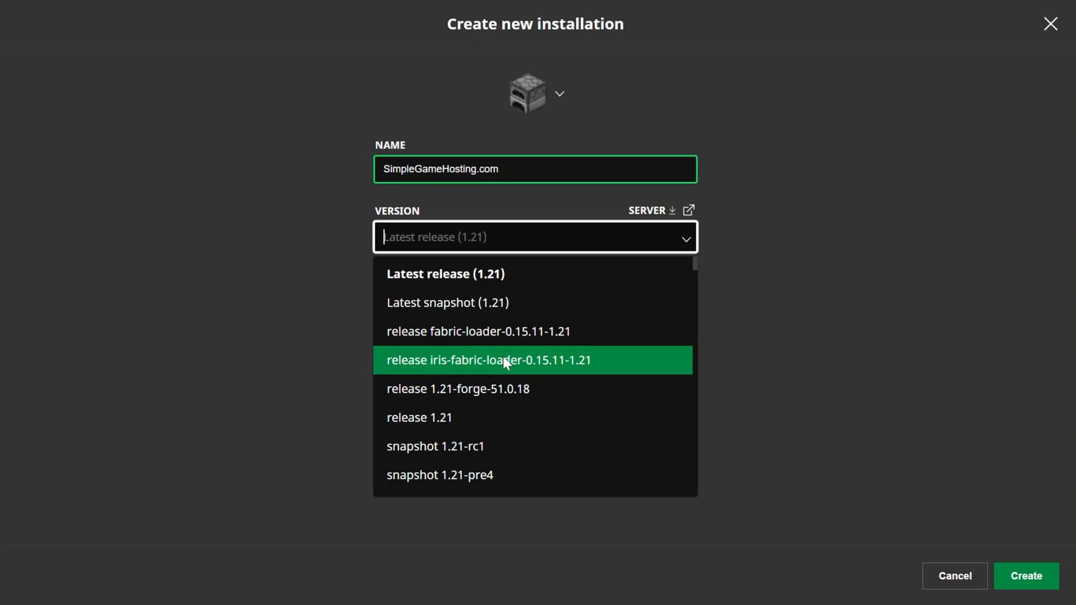
left_click(504, 360)
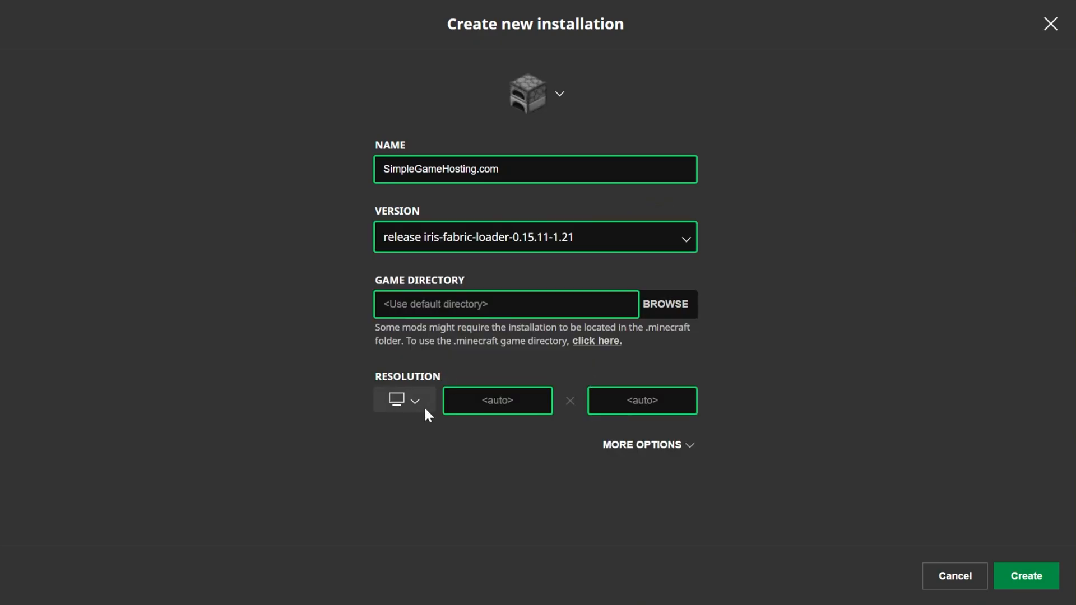
left_click(1026, 576)
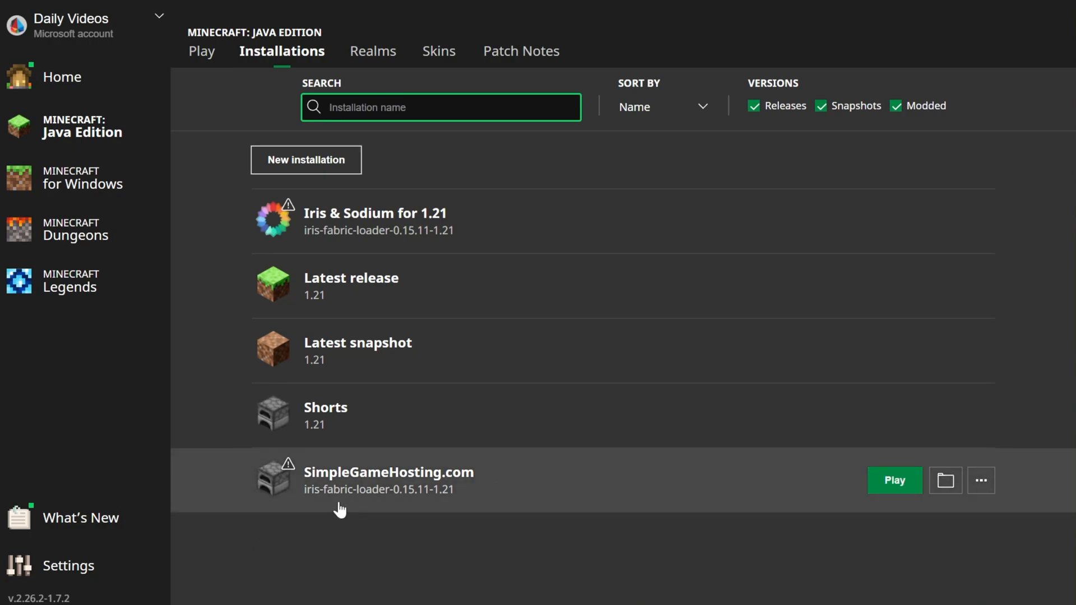
mouse_move(423, 497)
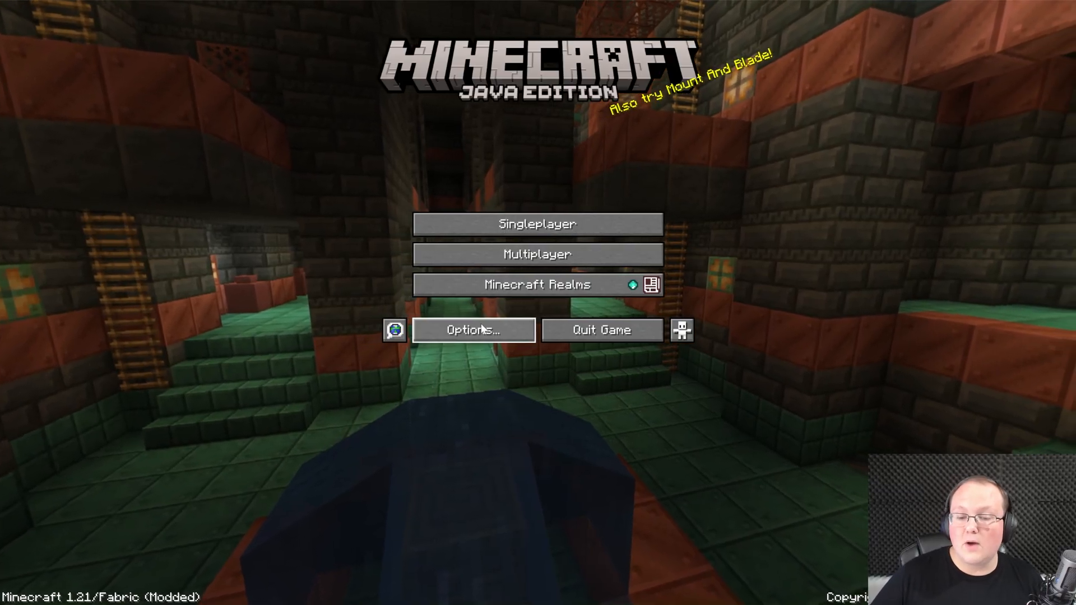
- Browse the installed shader packs, trying VanillaPlus and MakeUp-UltraFast
left_click(473, 330)
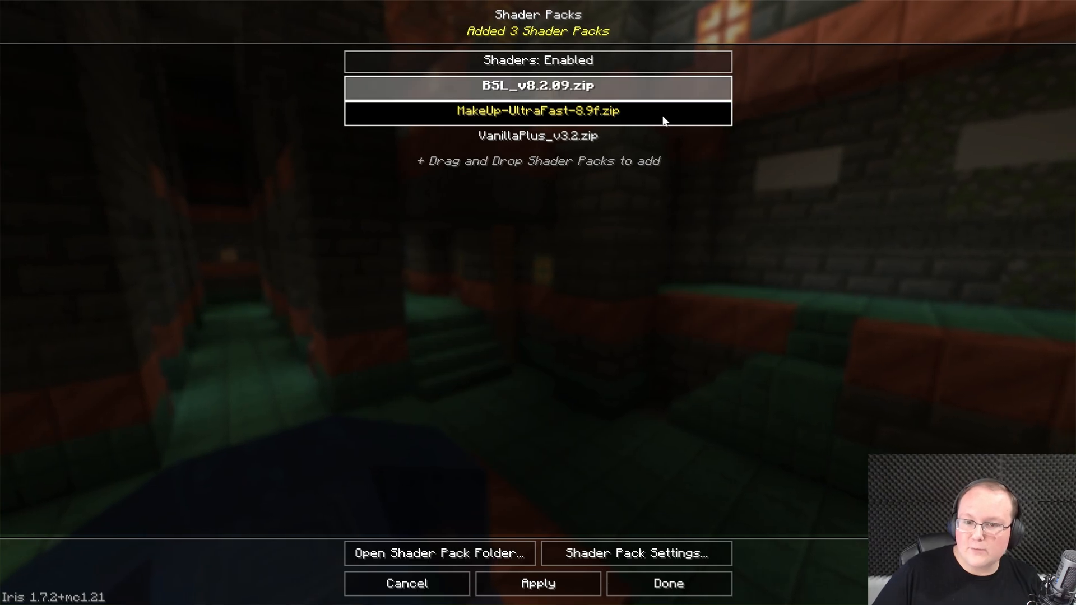
left_click(439, 553)
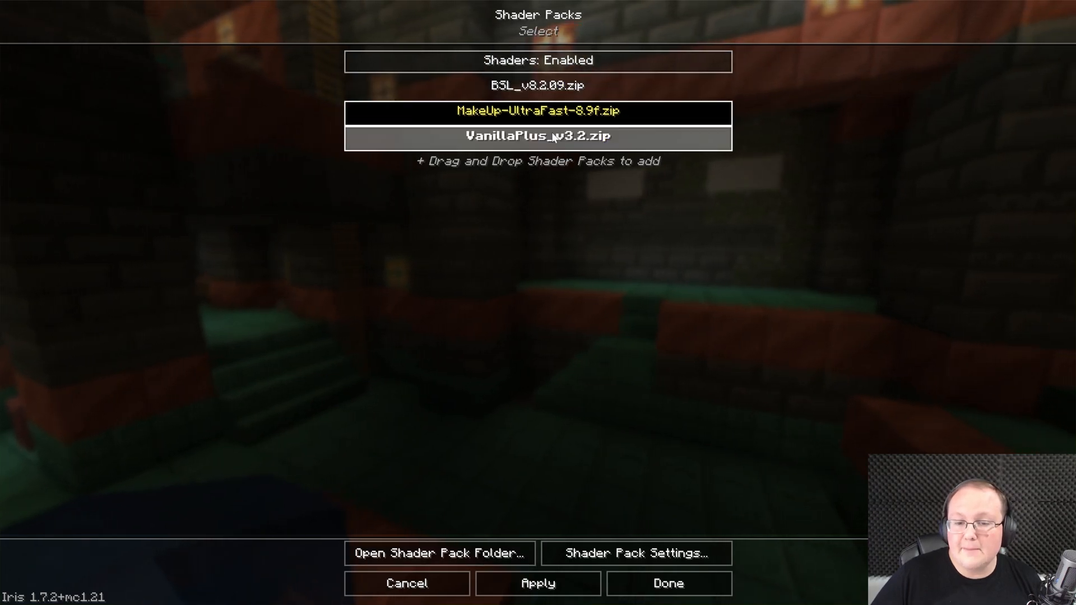
left_click(537, 86)
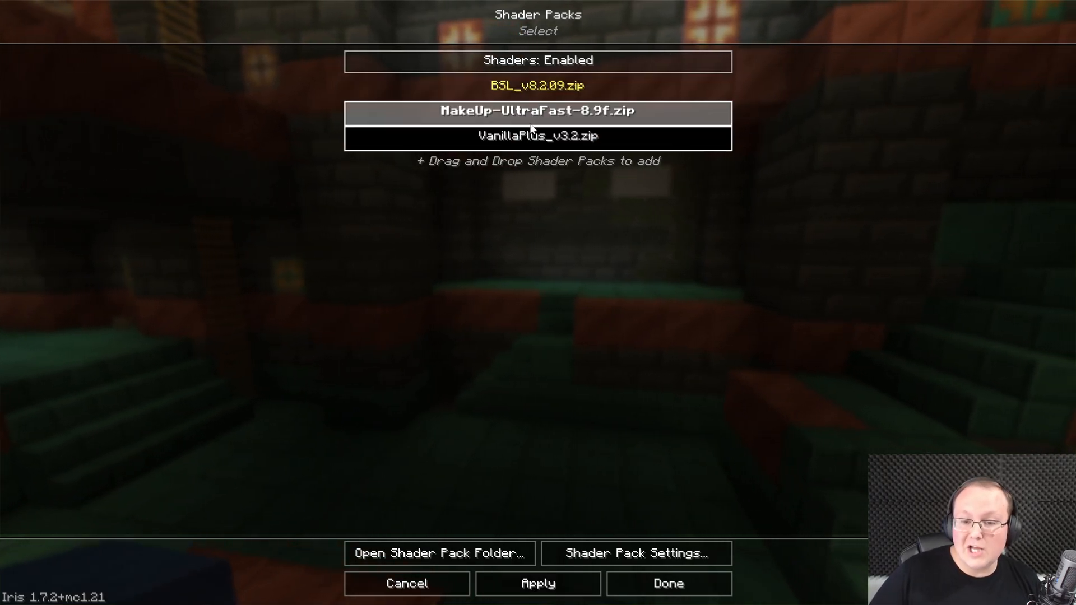
left_click(668, 583)
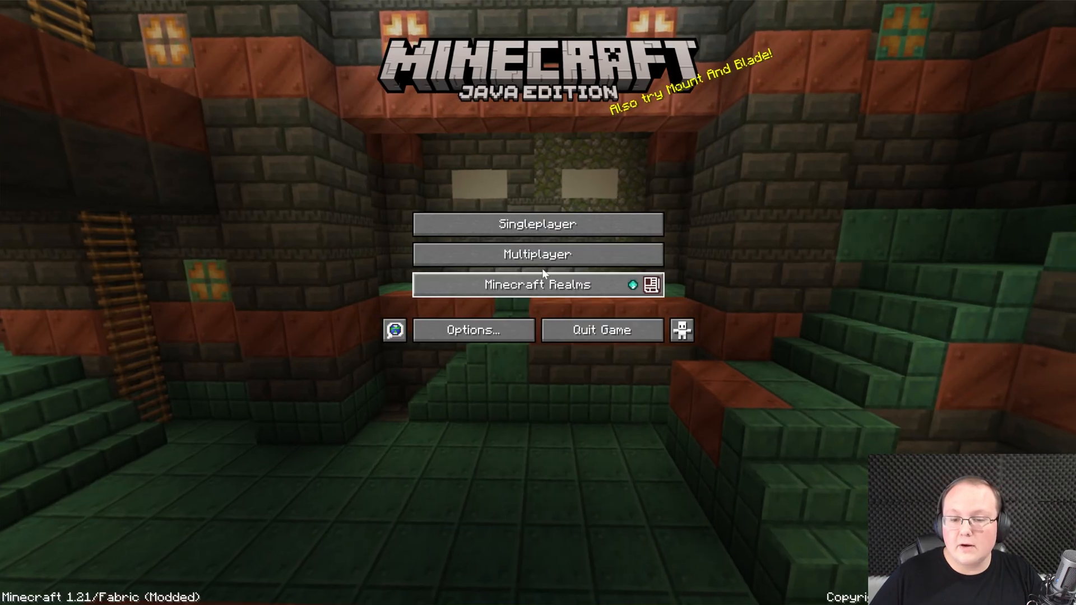
- Join the SimpleGameHosting.com server and pause the game
left_click(537, 254)
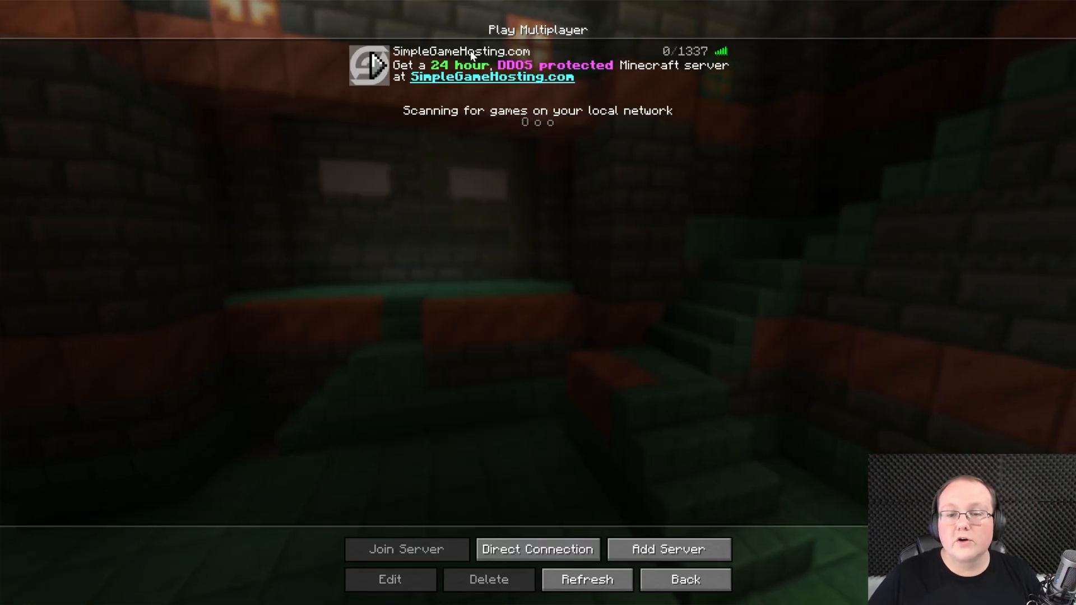
left_click(407, 549)
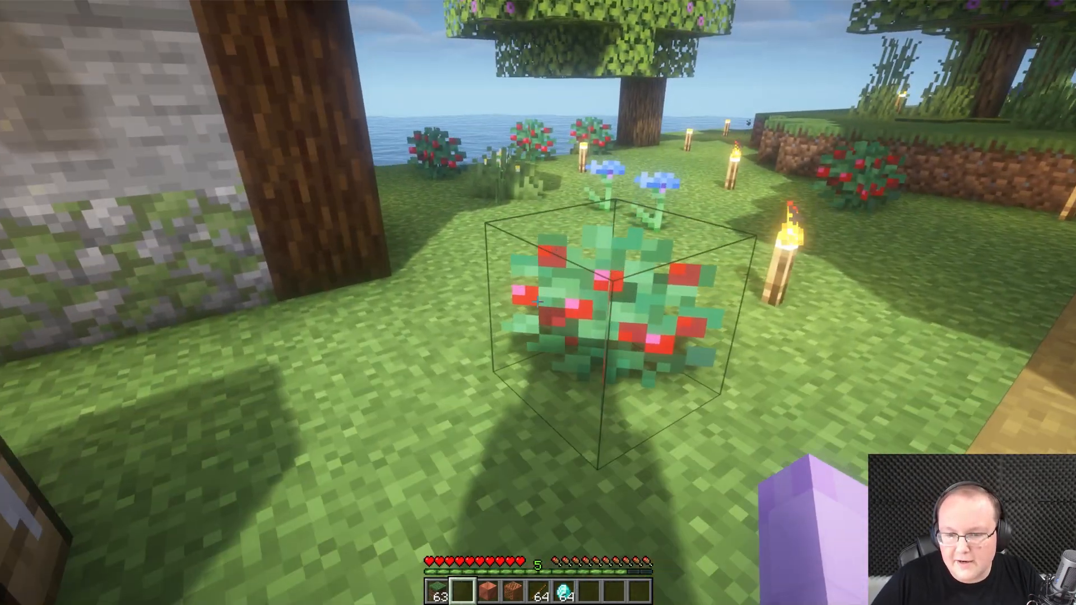
key("Escape")
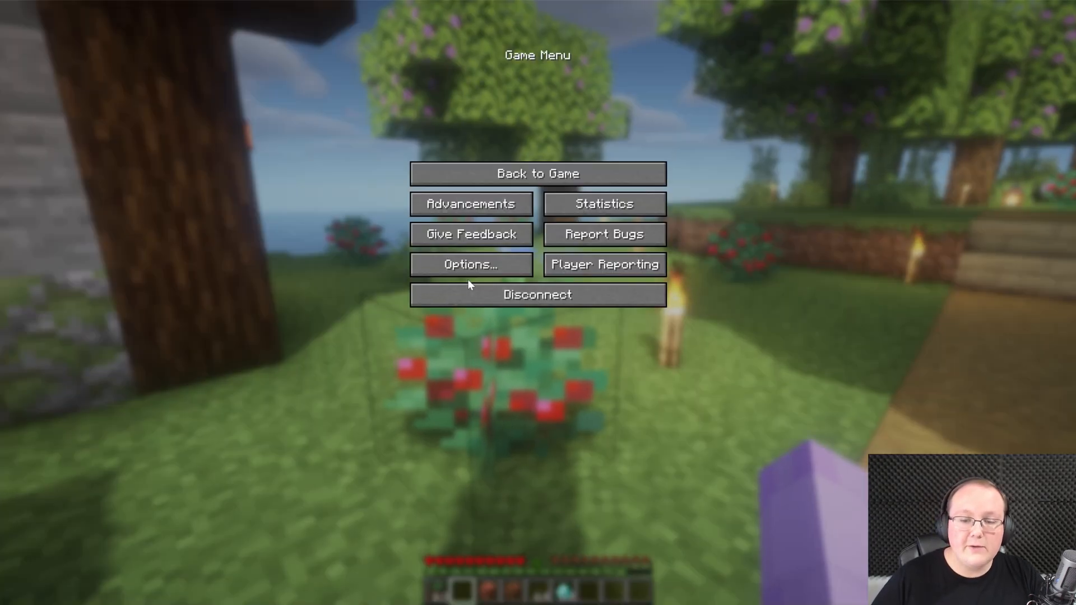
- Go from the pause menu's Options to the Shader Packs list
left_click(471, 264)
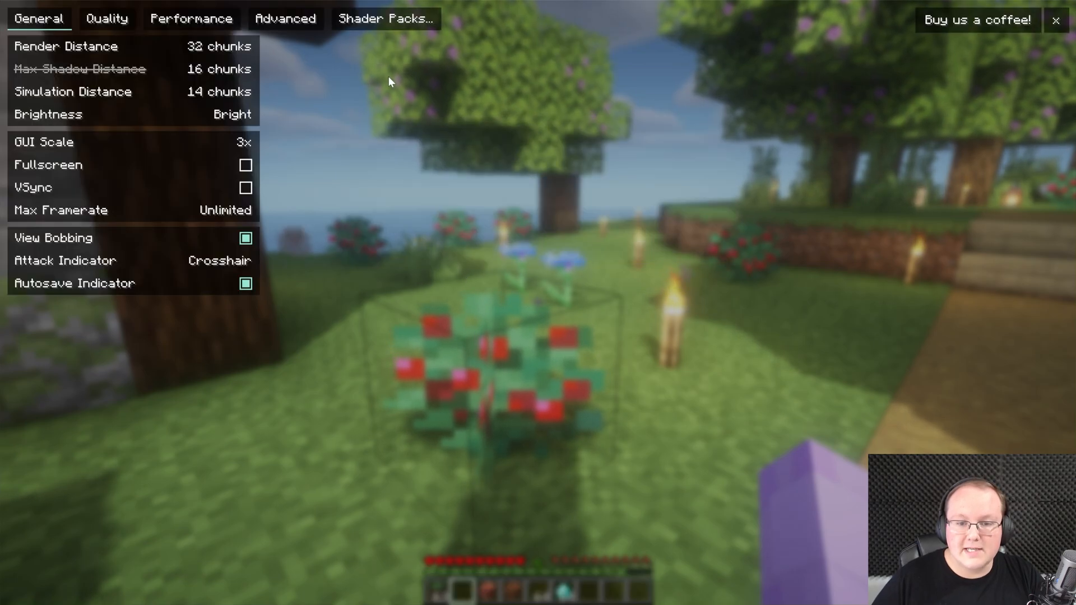
left_click(388, 19)
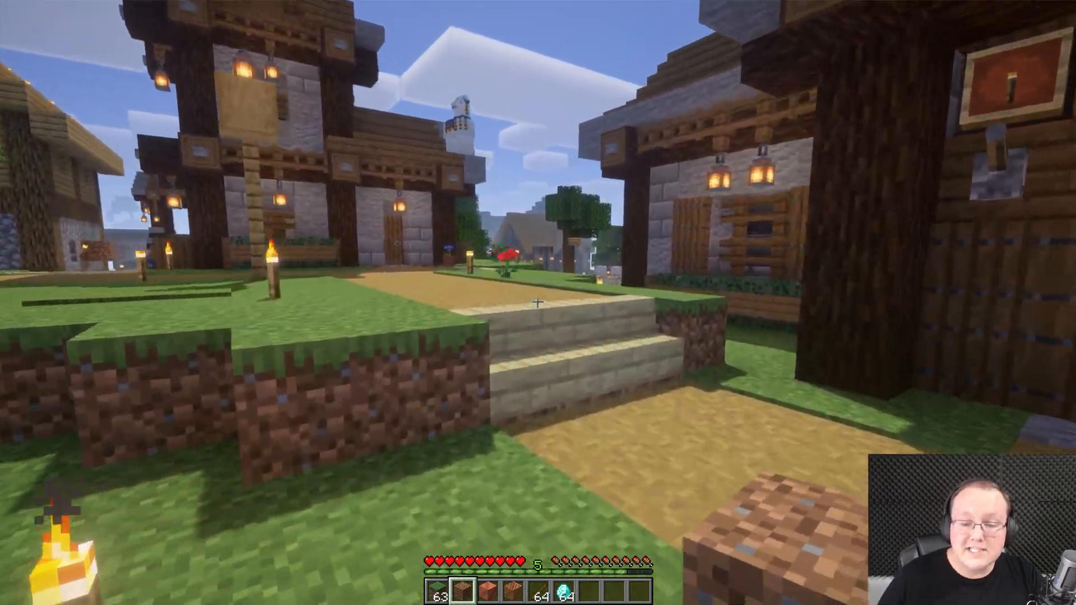
- Apply MakeUp-UltraFast-8.9f.zip as the active shader pack and reopen the Shader Packs list
key("Escape")
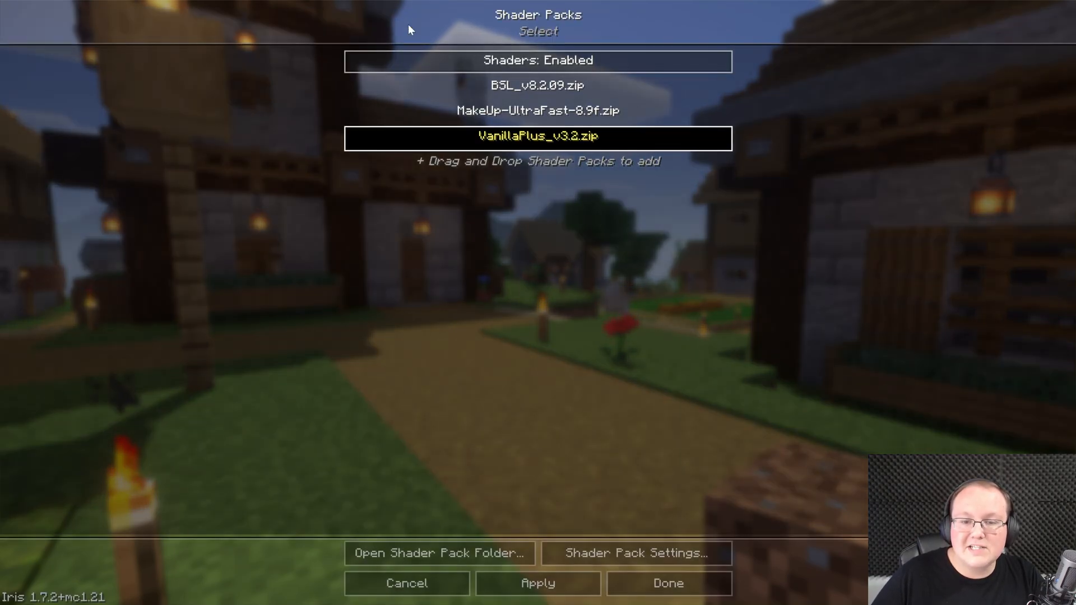
left_click(538, 110)
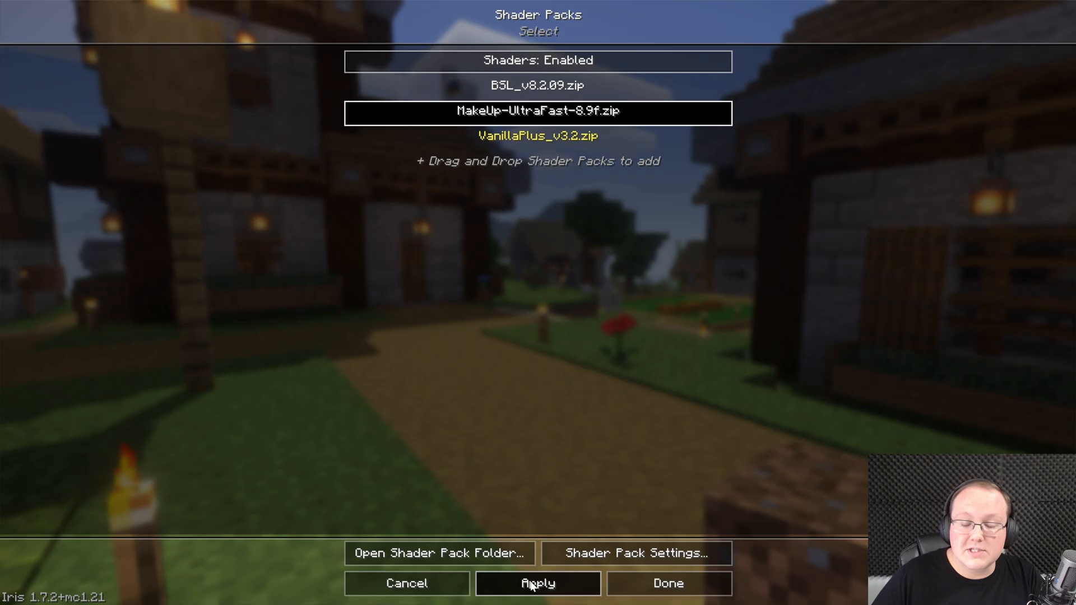
left_click(543, 582)
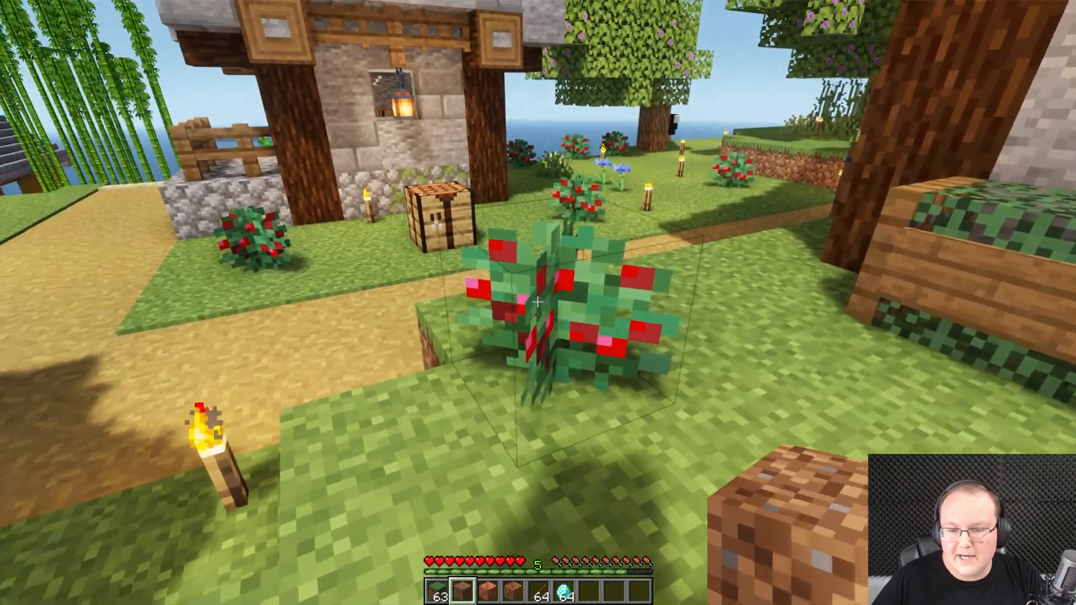
key("Escape")
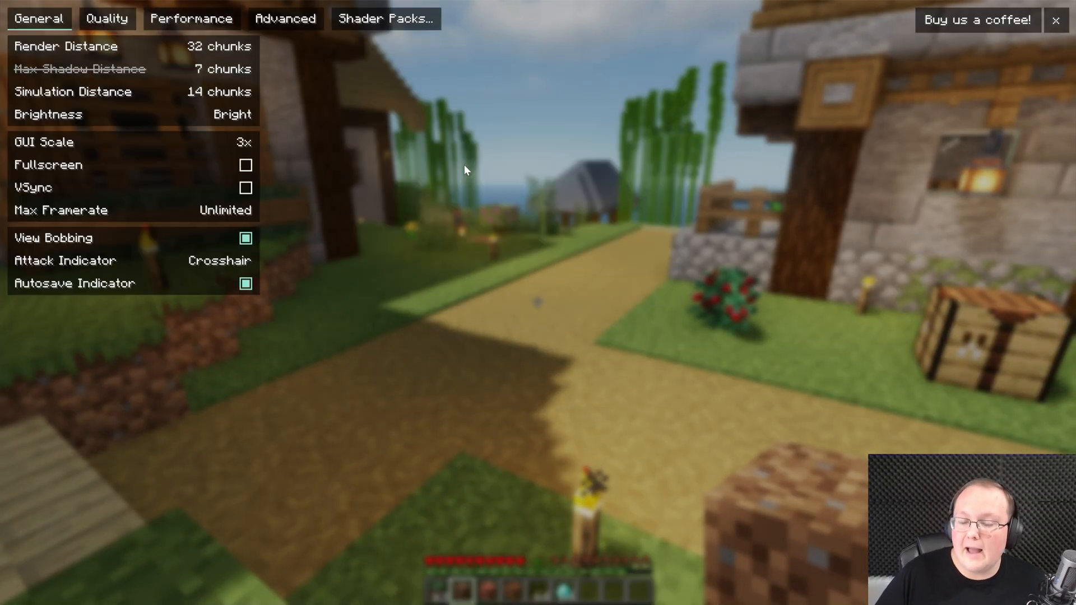
left_click(384, 18)
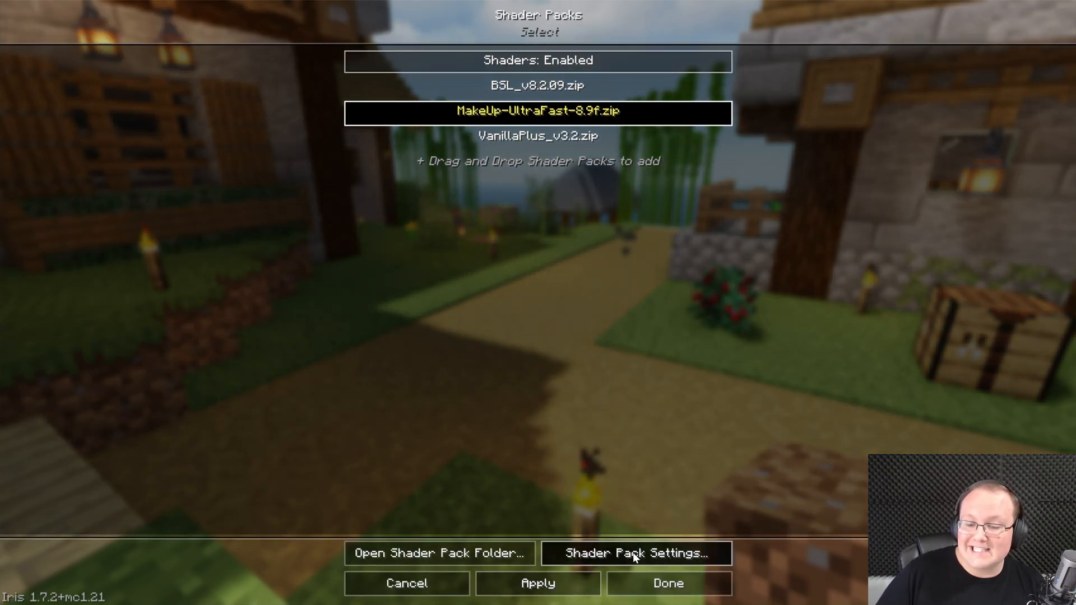
- Switch MakeUp-UltraFast's Profile to Extreme, then to Low, and apply it
left_click(637, 554)
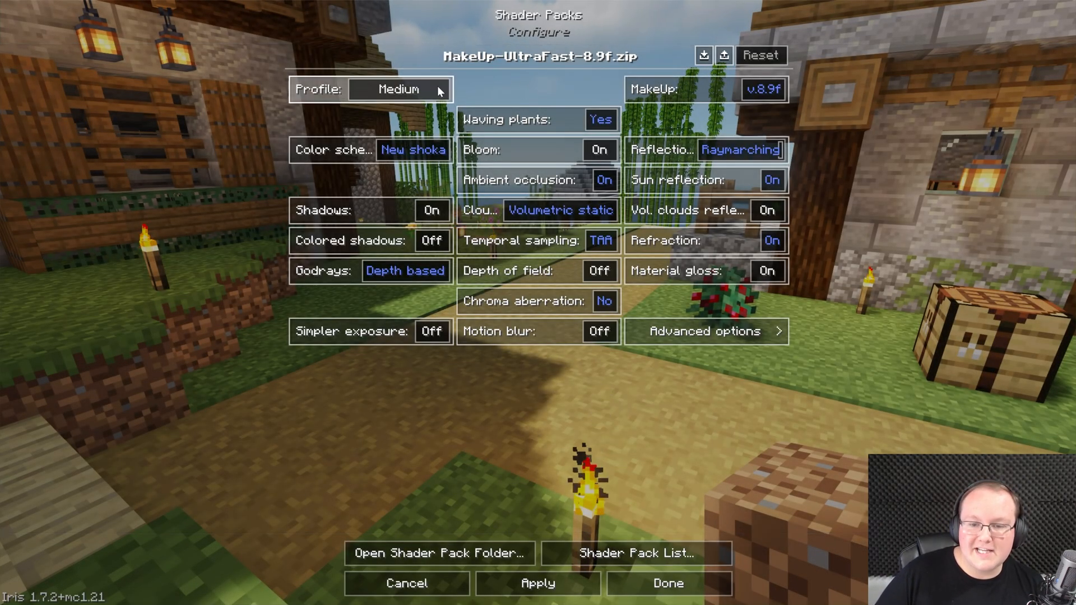
left_click(399, 89)
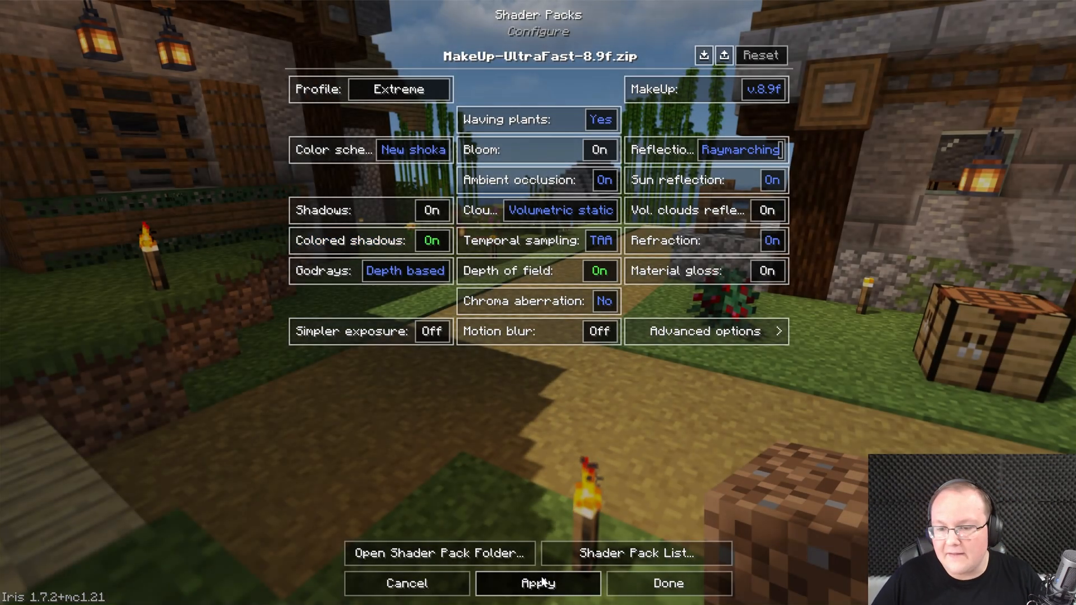
left_click(399, 89)
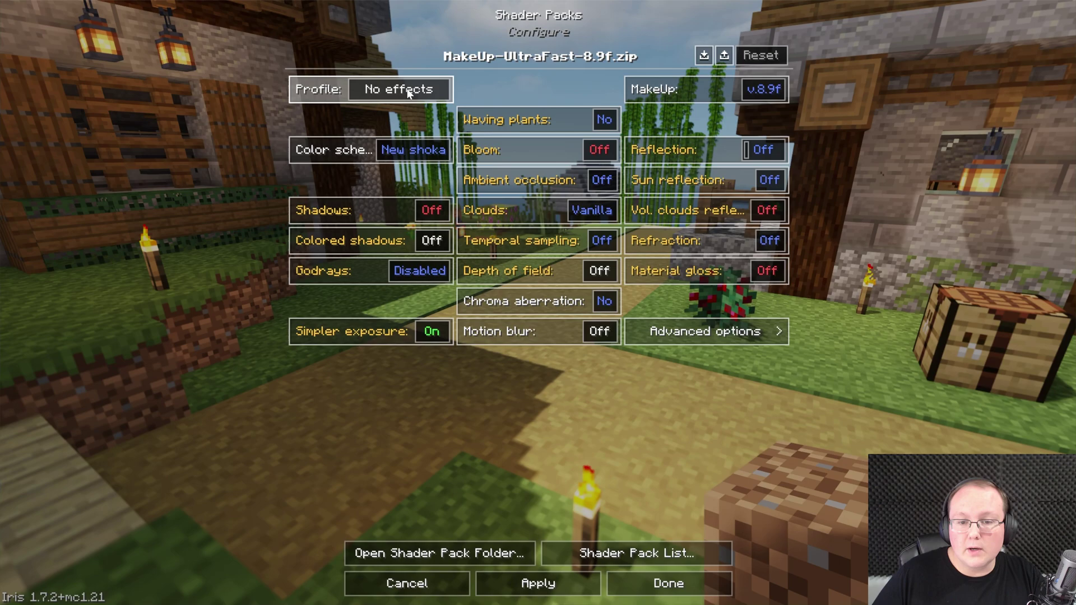
left_click(400, 89)
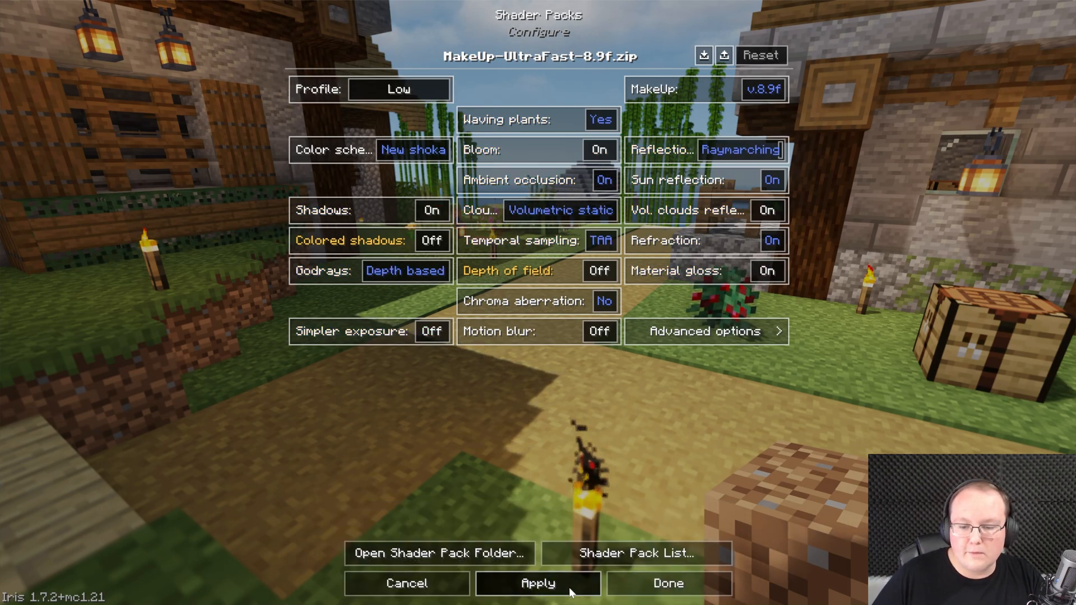
left_click(537, 599)
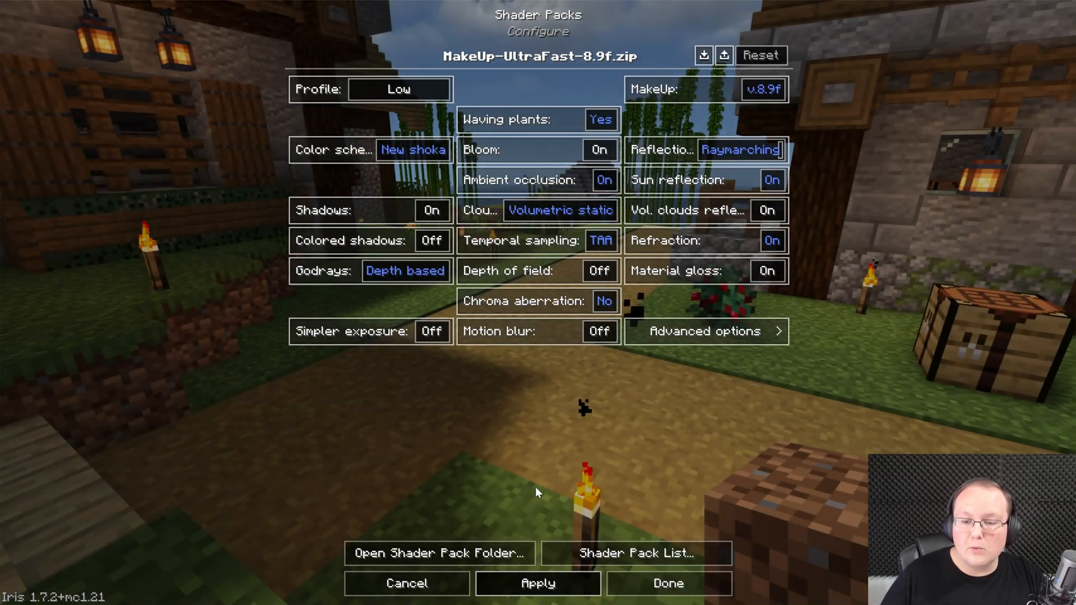
- Close the MakeUp-UltraFast settings to view the village on the Low profile
left_click(671, 584)
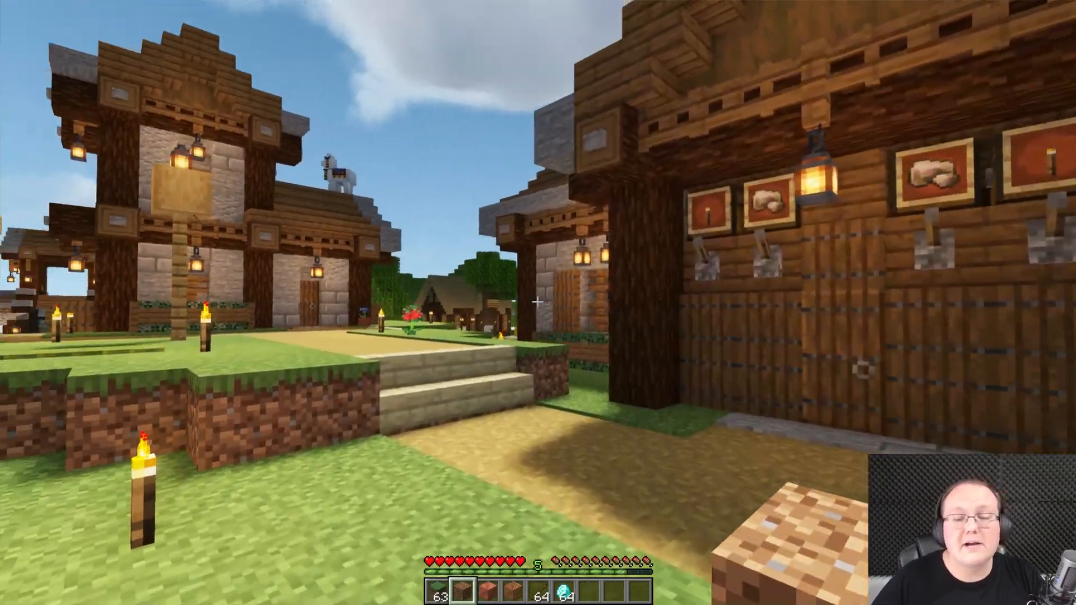
mouse_move(538, 302)
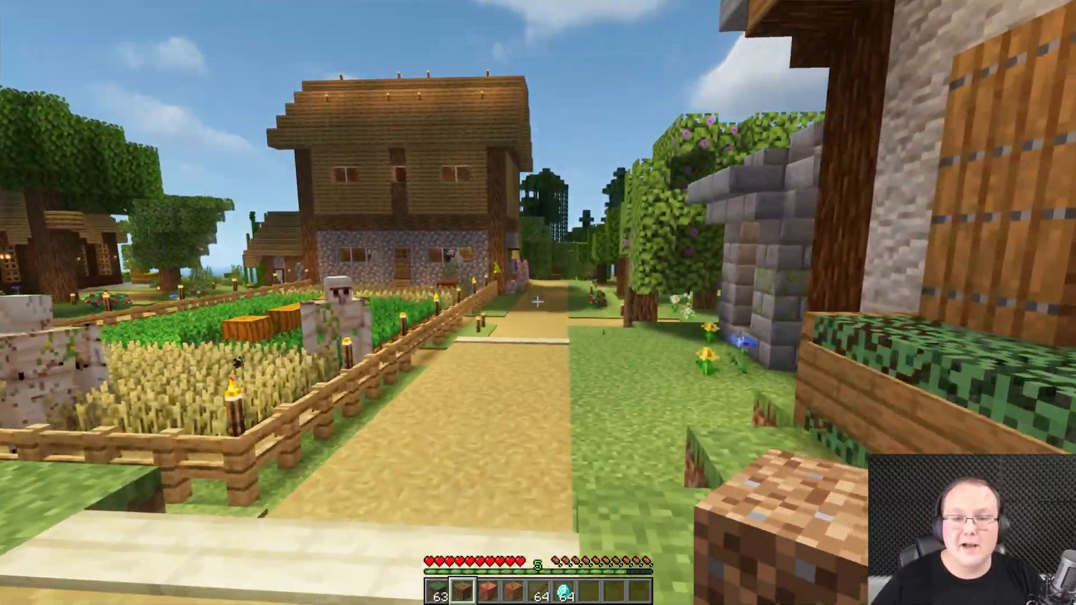
mouse_move(538, 305)
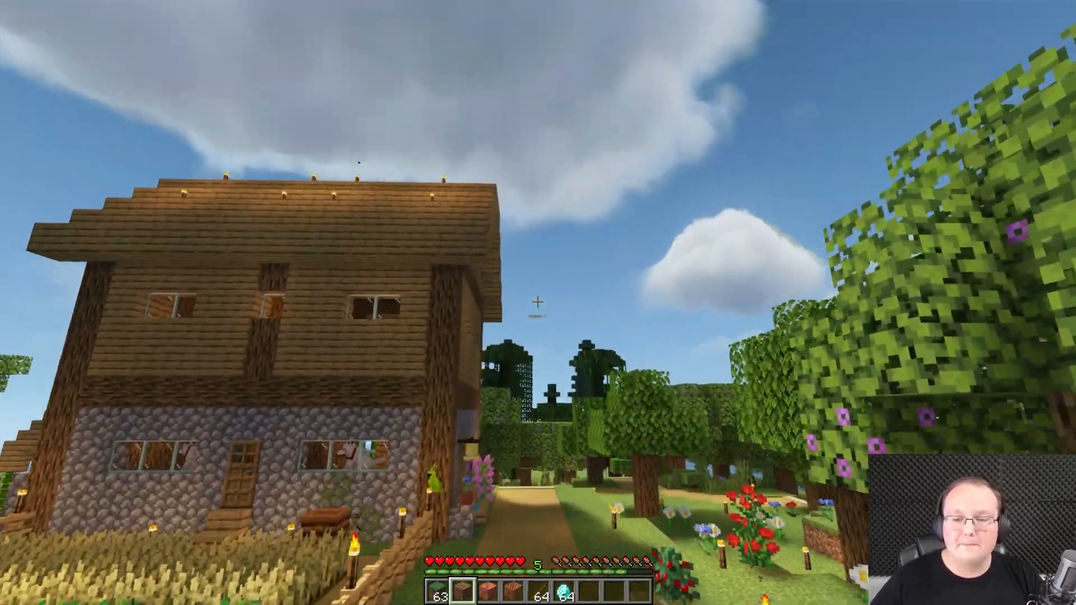